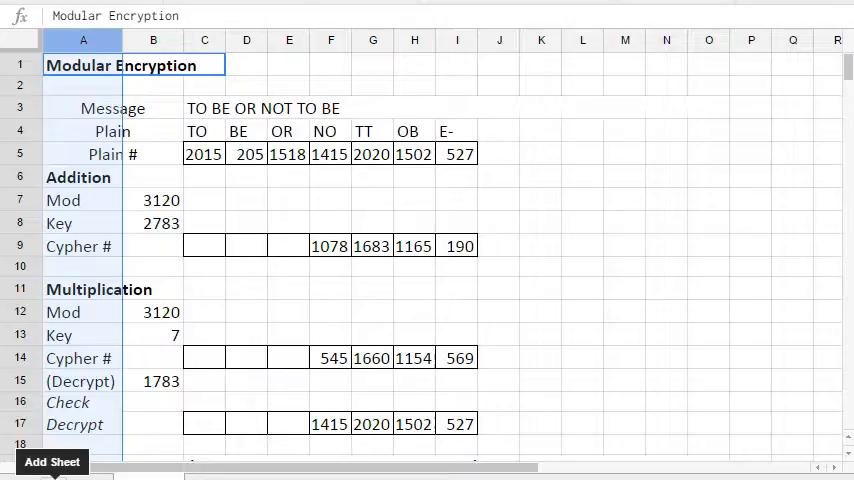
mouse_move(350, 110)
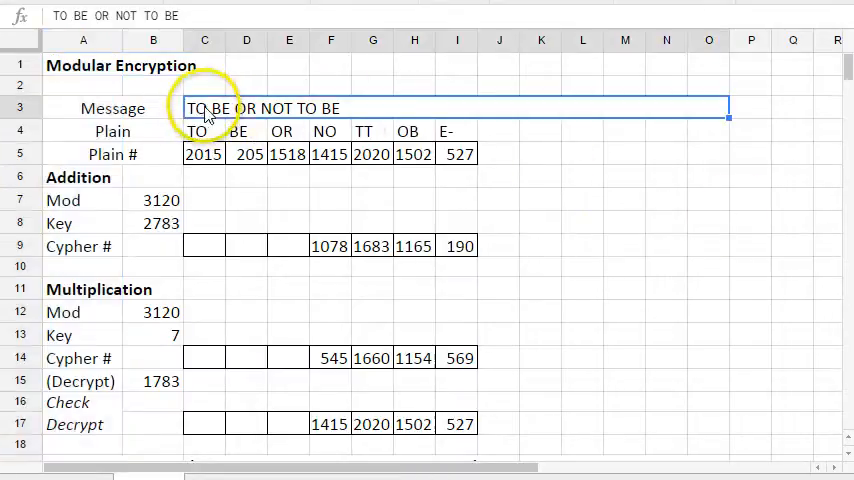
mouse_move(384, 112)
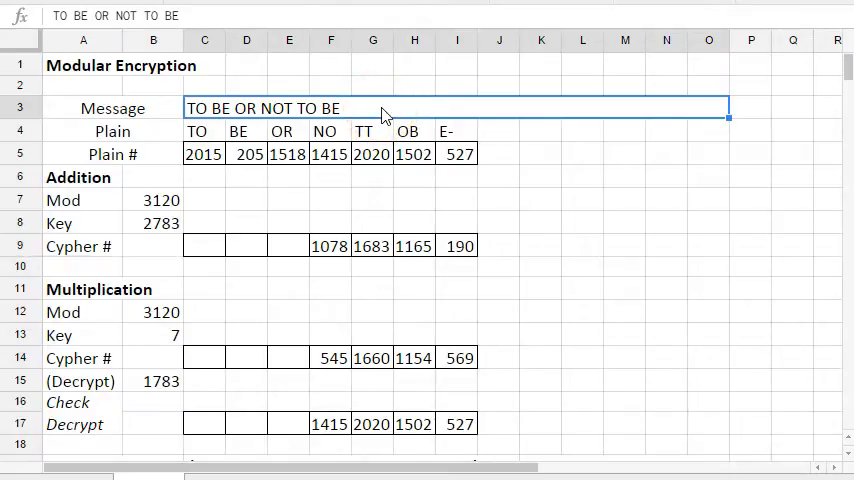
mouse_move(560, 168)
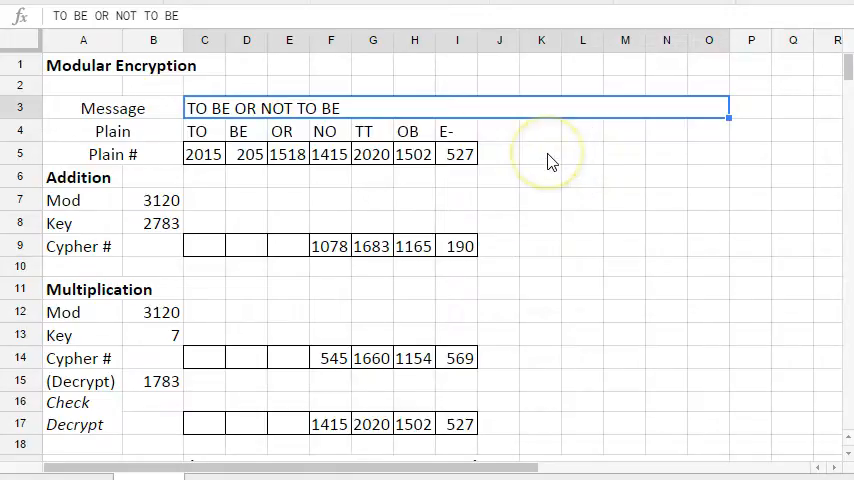
mouse_move(448, 168)
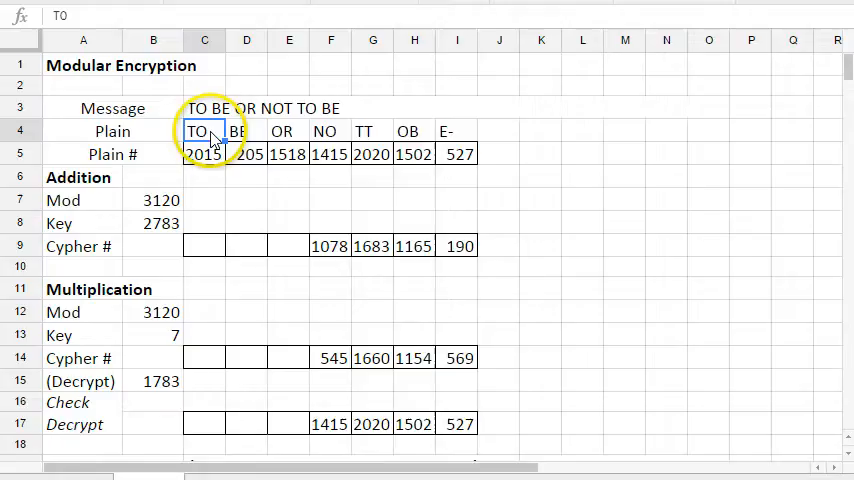
Step: Review the plaintext letter pairs and their numbers (2015 for TO, 205 for BE, 1502 for OB)
left_click(288, 130)
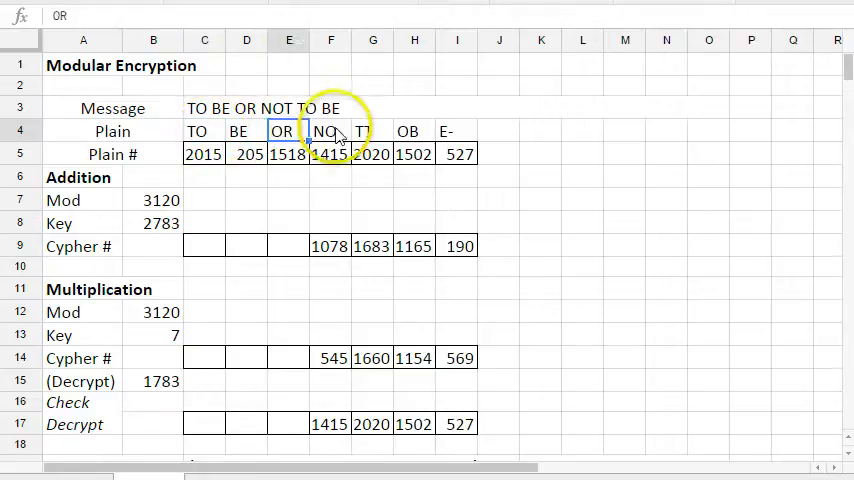
left_click(458, 132)
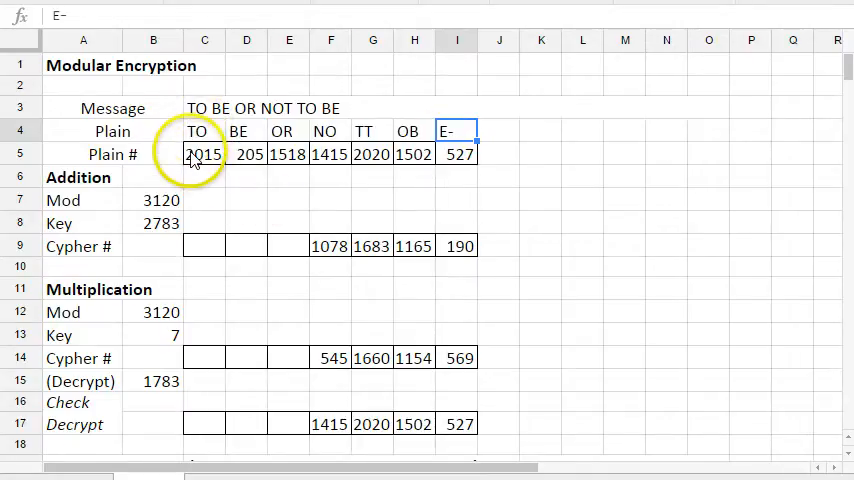
mouse_move(204, 136)
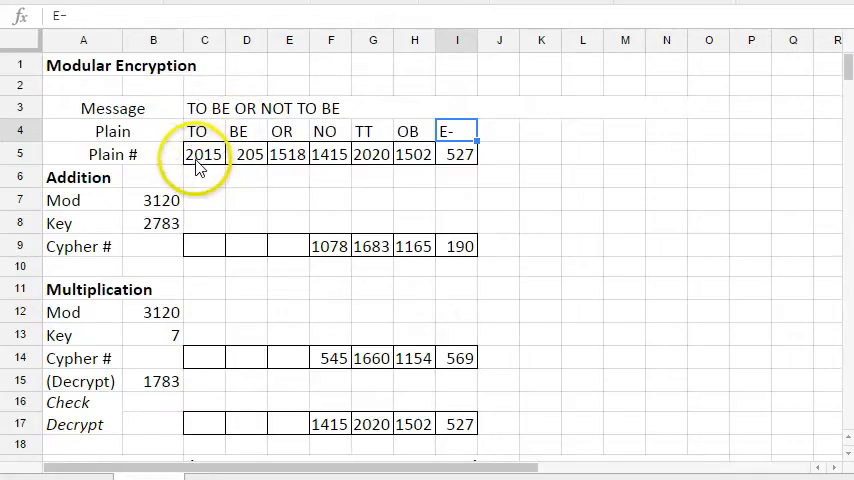
left_click(204, 154)
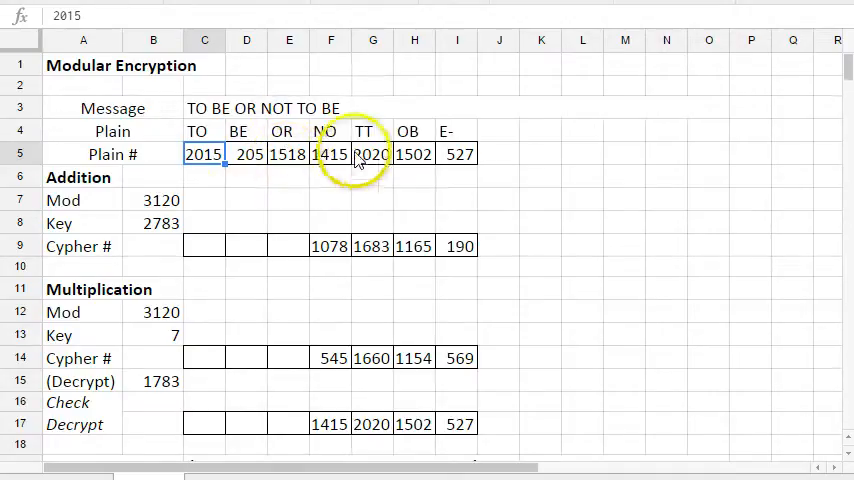
left_click(412, 132)
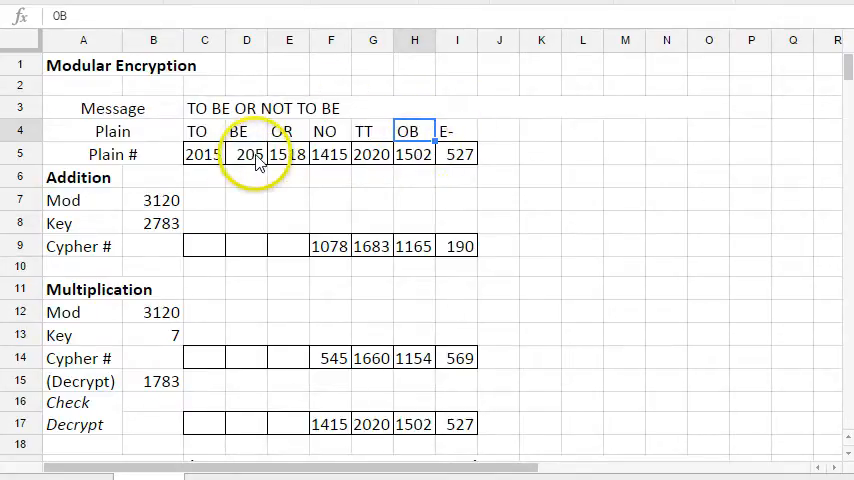
left_click(246, 154)
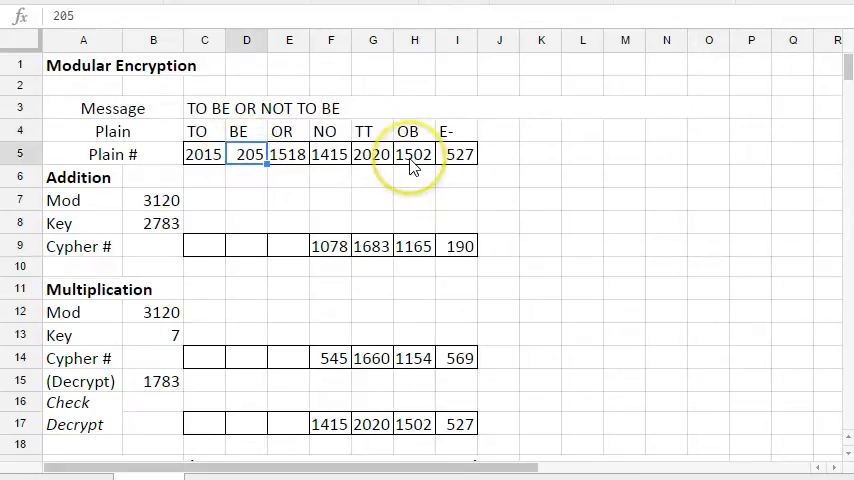
left_click(412, 154)
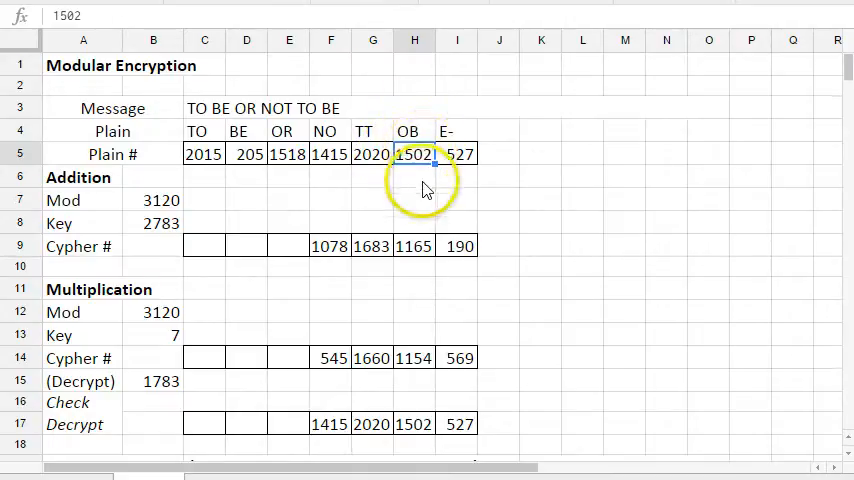
left_click(458, 132)
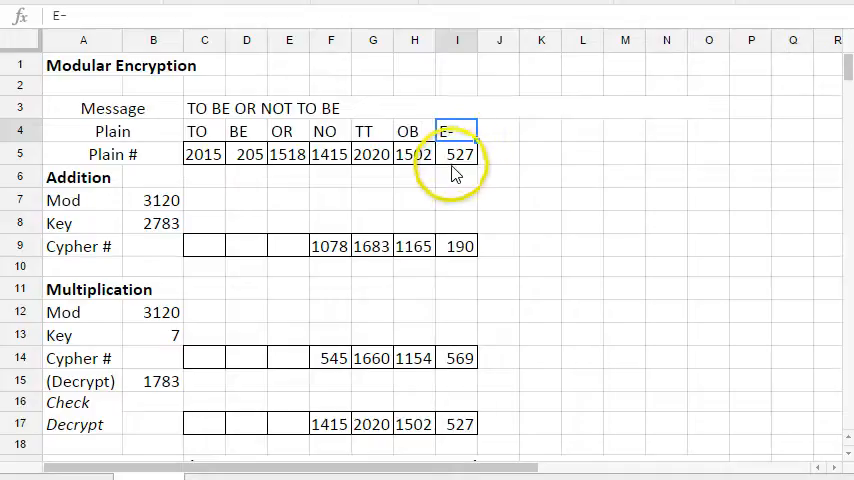
left_click(456, 132)
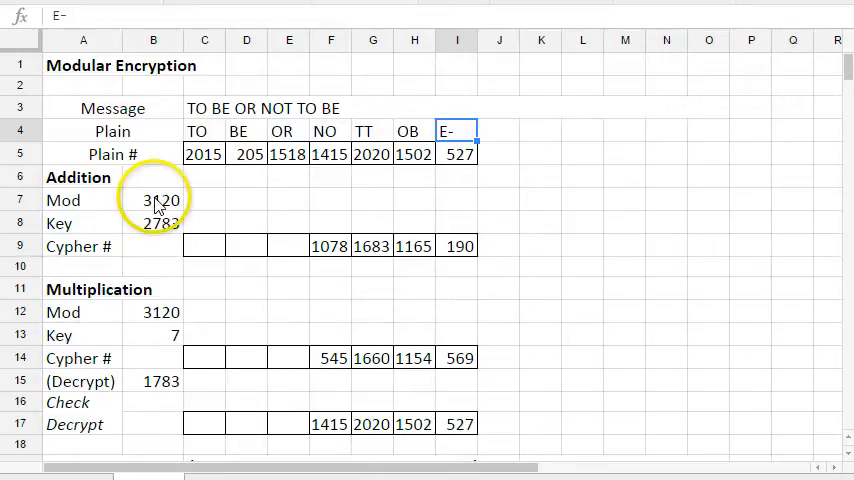
Step: Check the addition modulus 3120, key 2783 and the existing cipher formula under NO
left_click(152, 200)
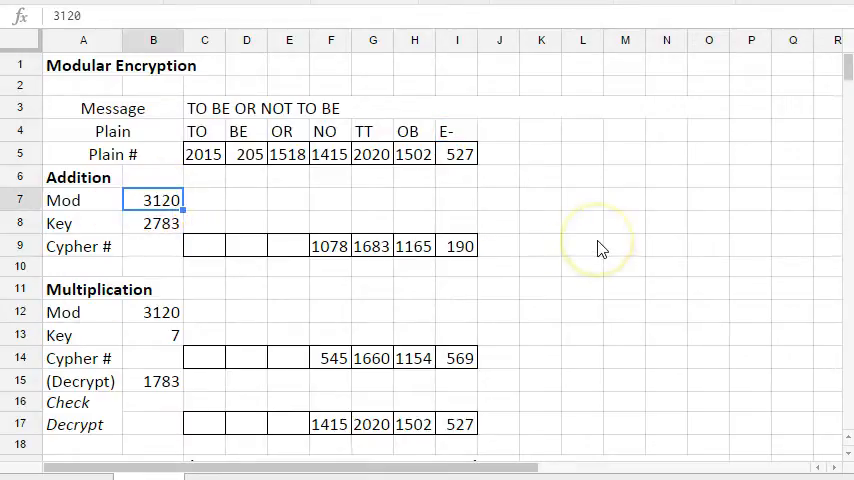
mouse_move(600, 248)
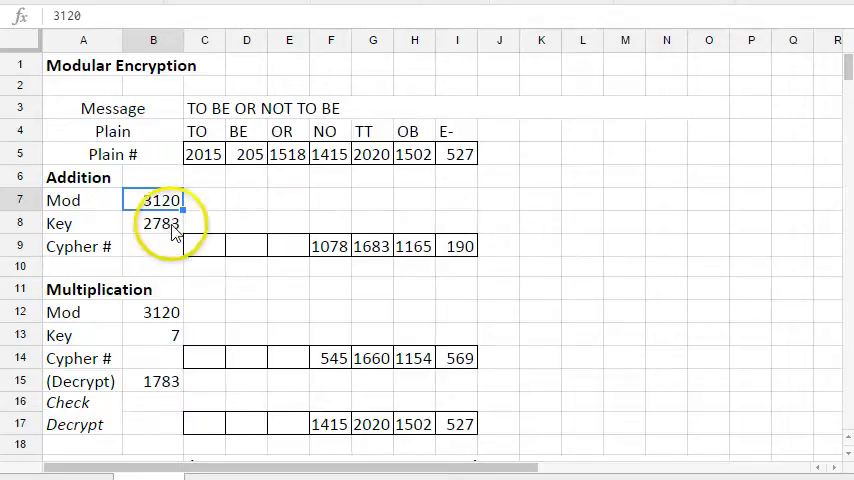
left_click(152, 222)
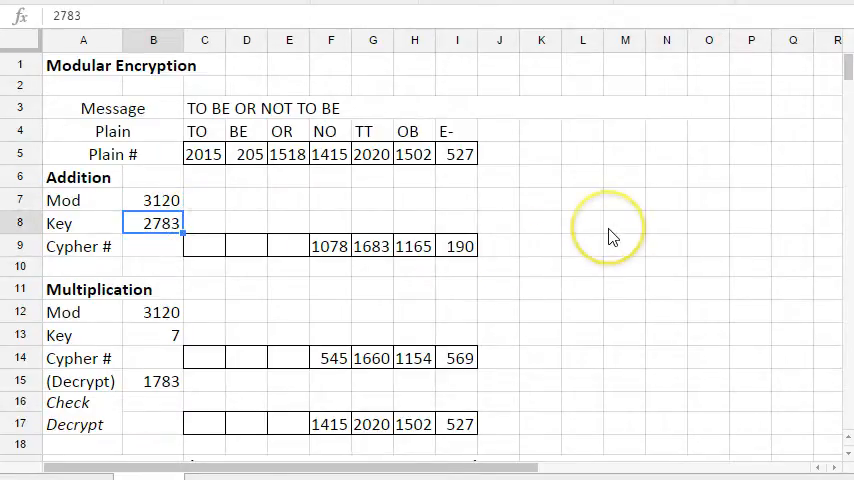
mouse_move(612, 236)
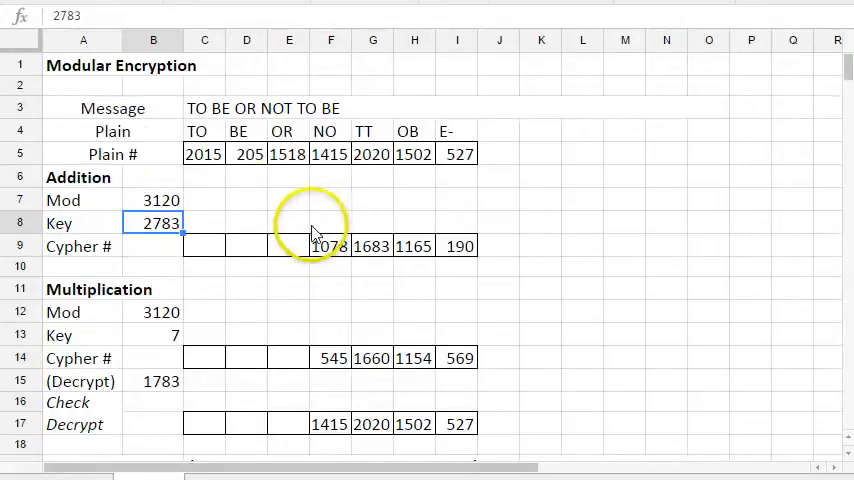
left_click(330, 244)
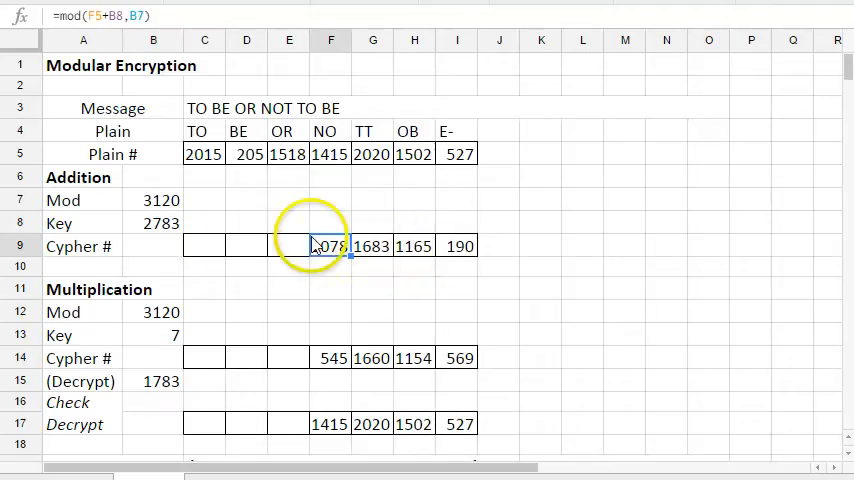
left_click(204, 246)
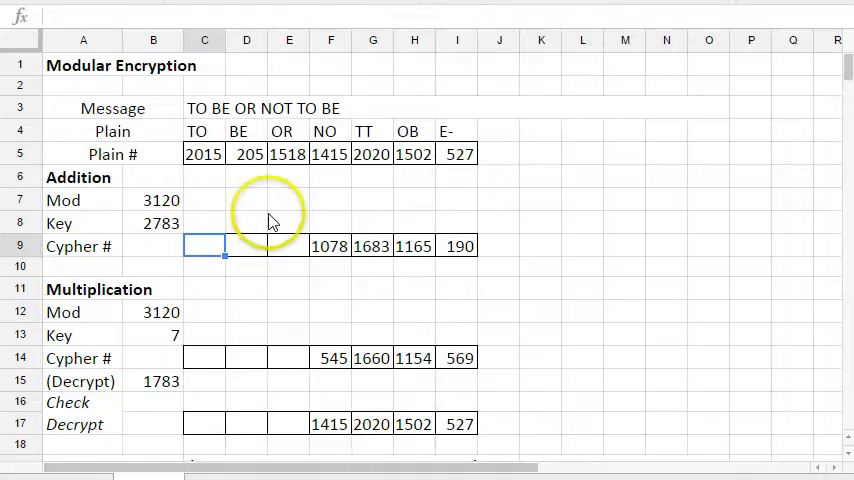
mouse_move(270, 218)
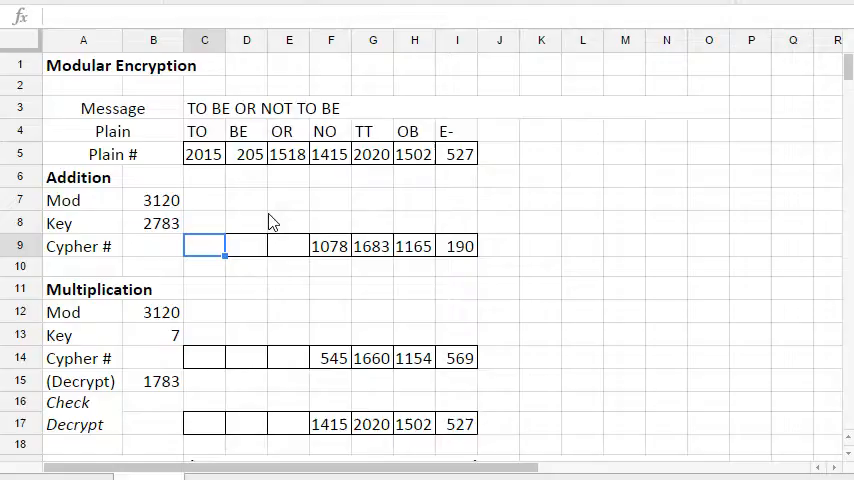
Step: Encrypt TO with =MOD(2015+2783,3120) so the cypher cell shows 1678
type("=")
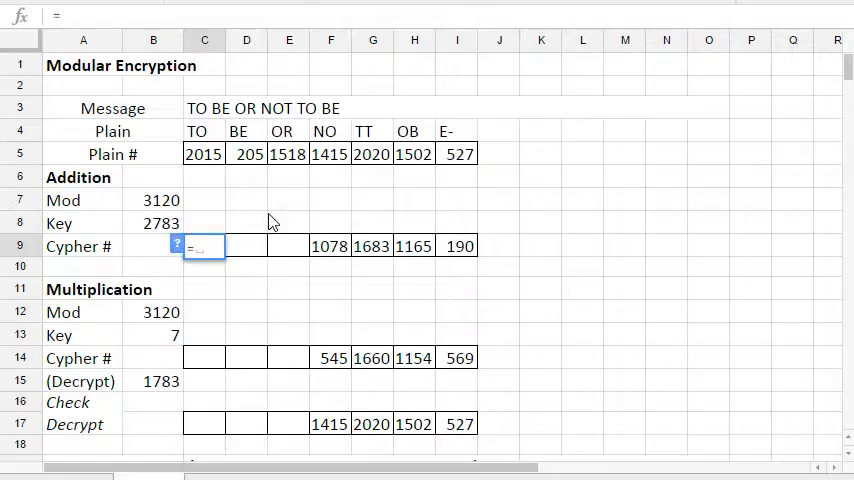
type("mod(")
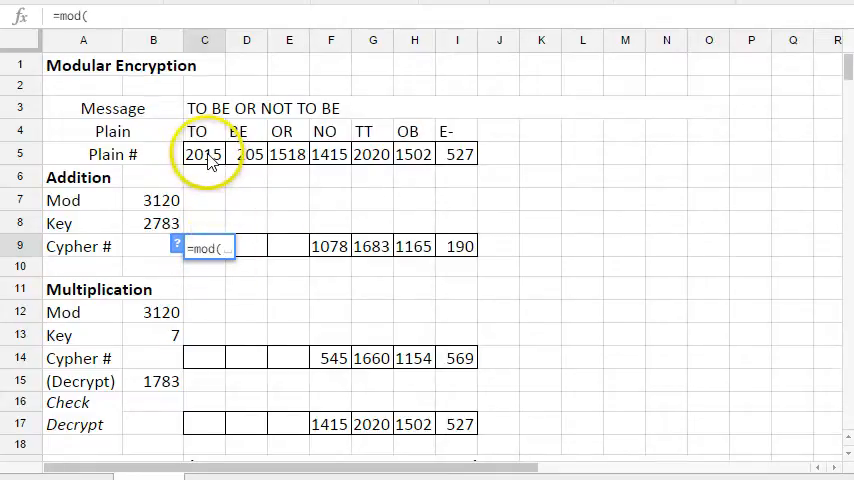
left_click(204, 152)
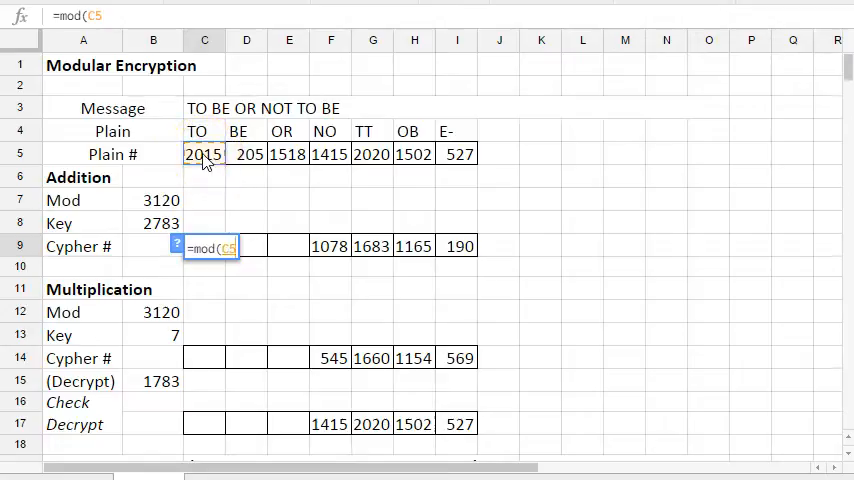
type("+")
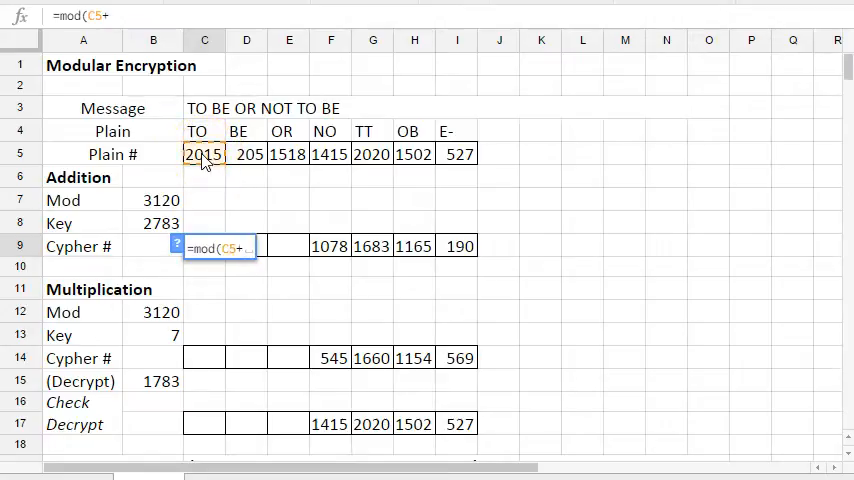
mouse_move(168, 208)
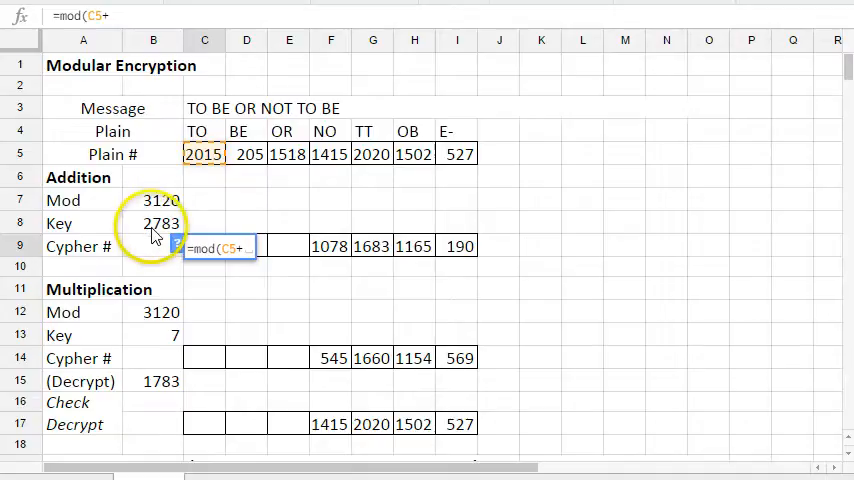
left_click(152, 222)
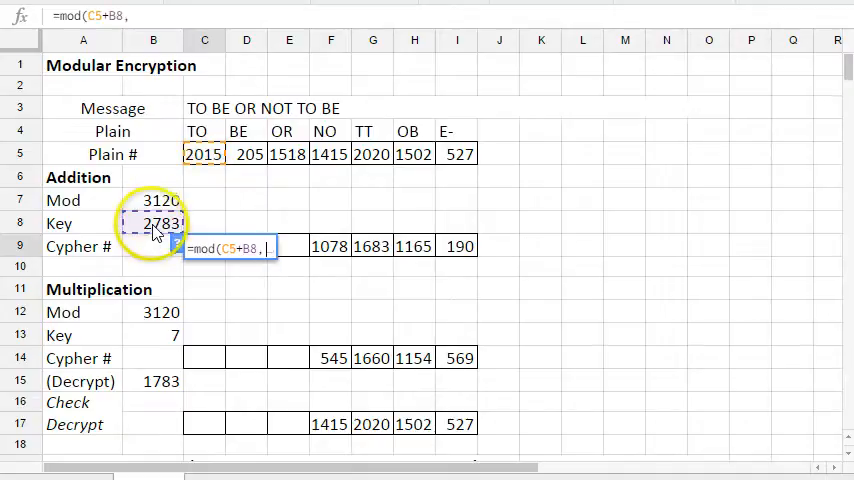
left_click(152, 200)
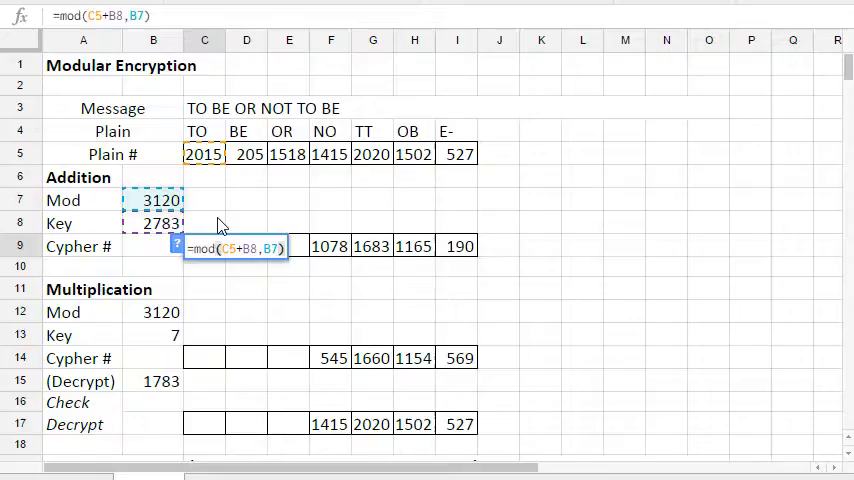
key("Return")
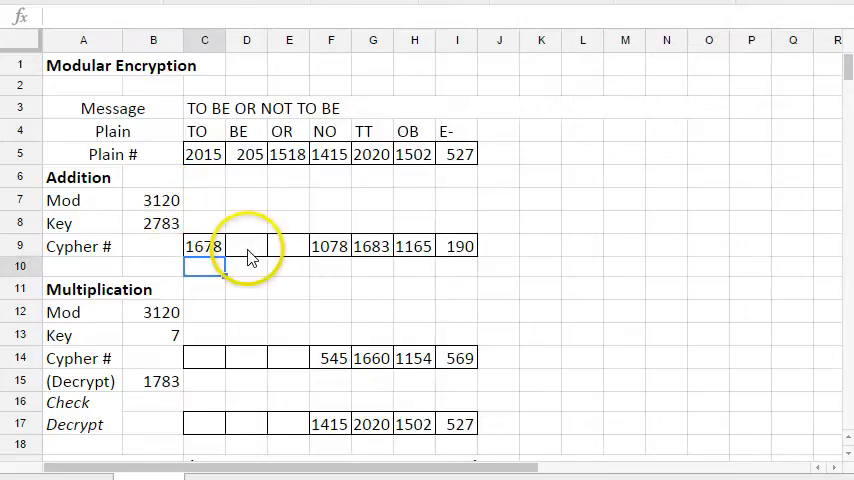
Step: Encrypt BE with the addition cipher, MOD(205+2783,3120), giving 2988
left_click(246, 246)
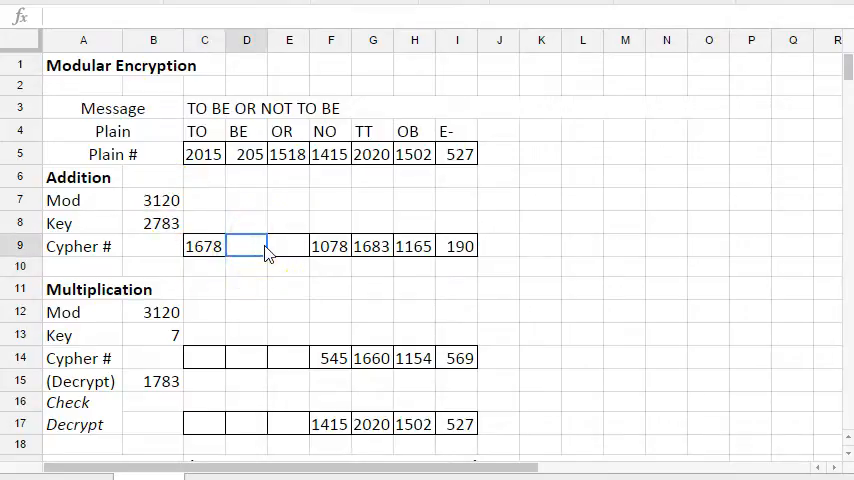
type("=mod(")
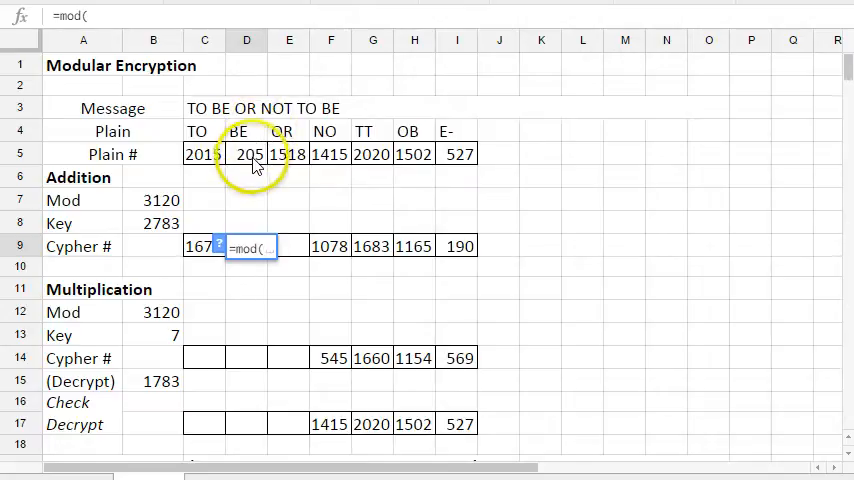
left_click(246, 154)
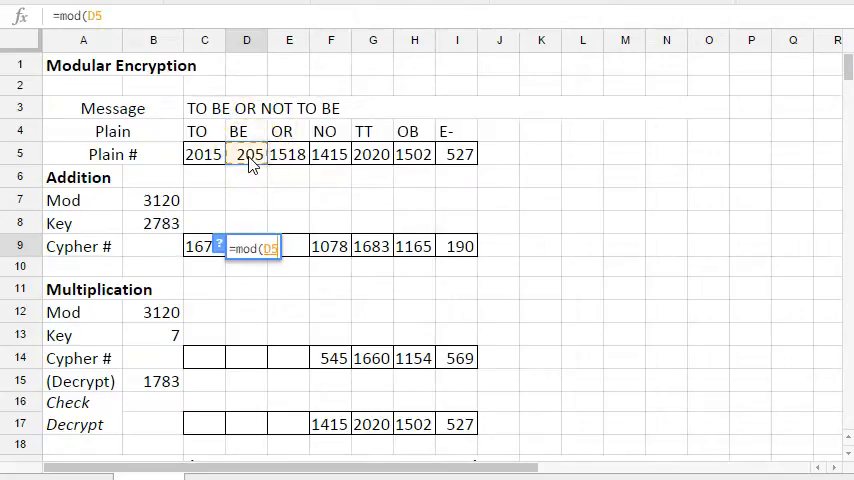
type("+")
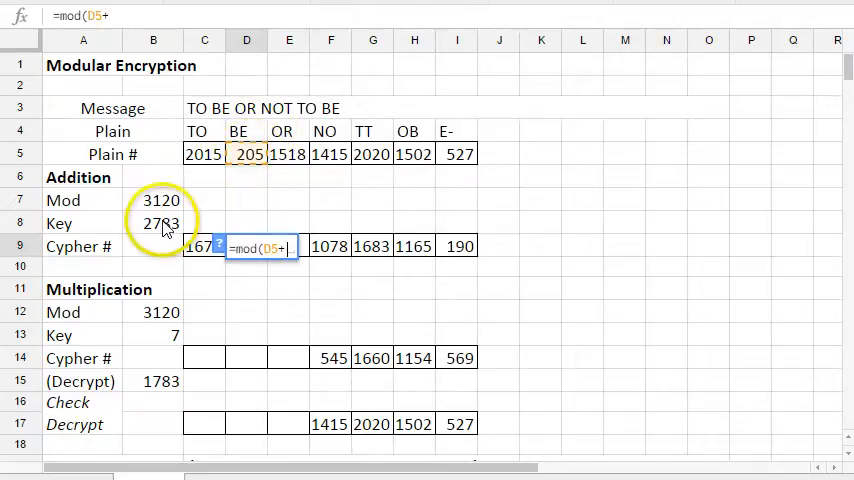
left_click(152, 224)
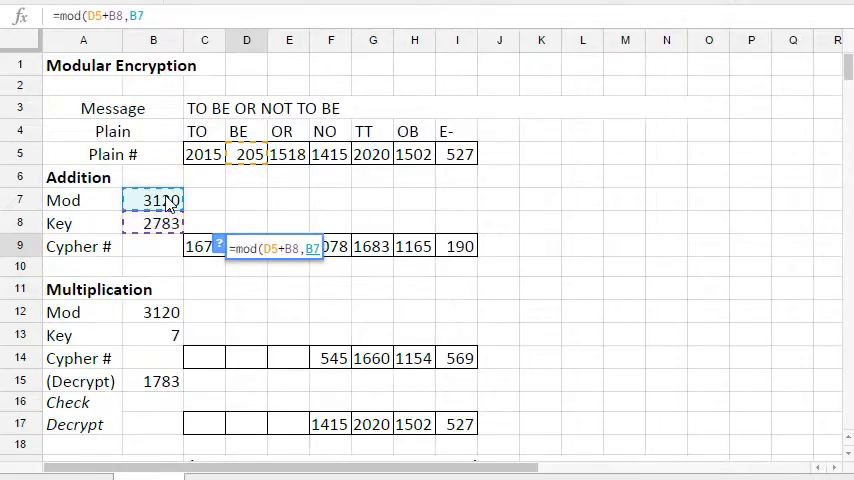
key("Return")
type("=")
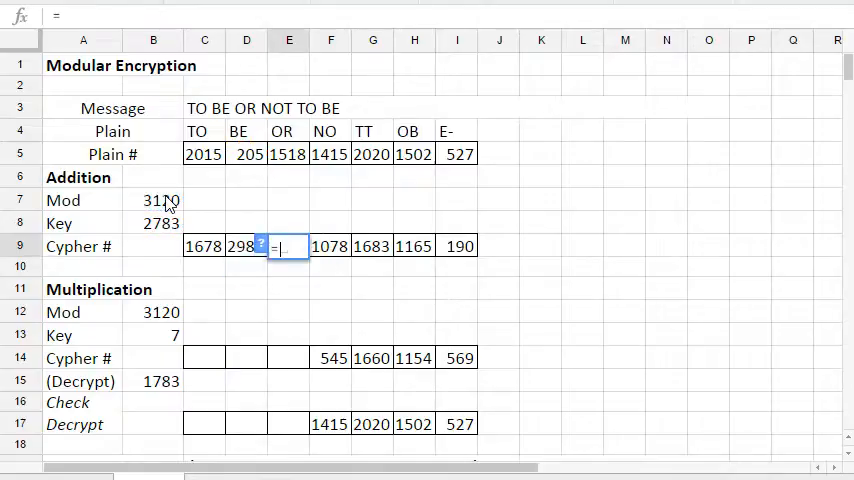
Step: Encrypt OR with the addition cipher, MOD(1518+2783,3120), giving 1181
type("mod(")
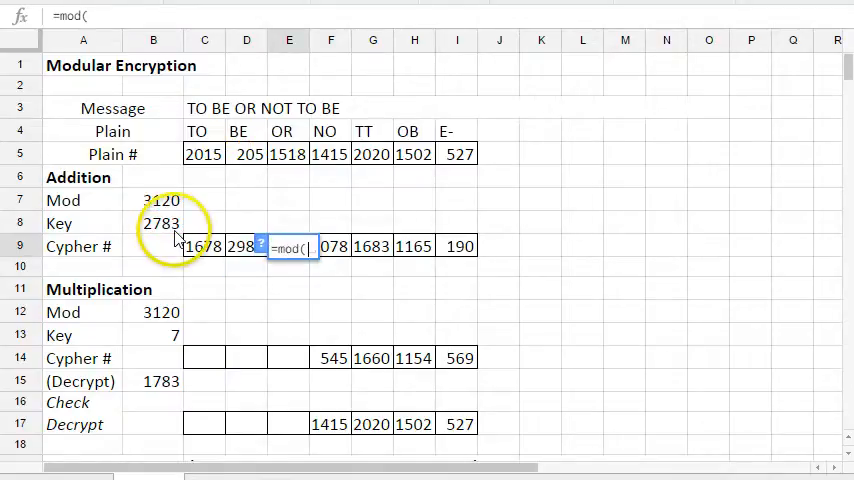
left_click(288, 154)
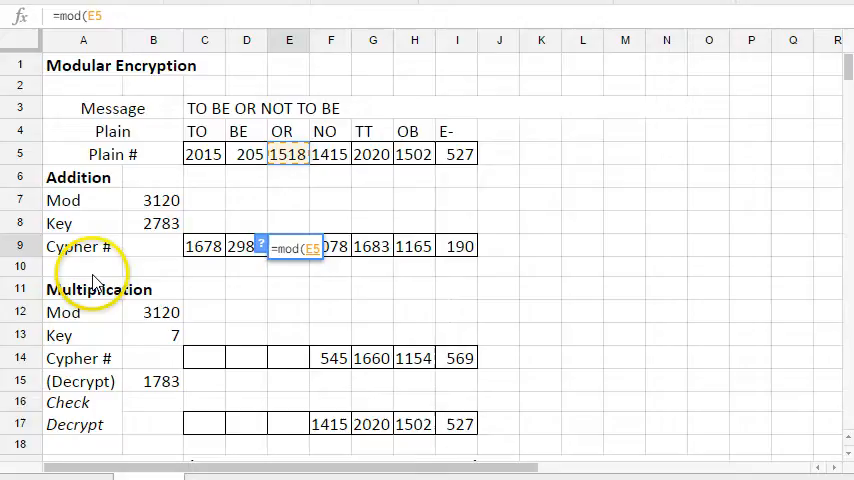
left_click(152, 224)
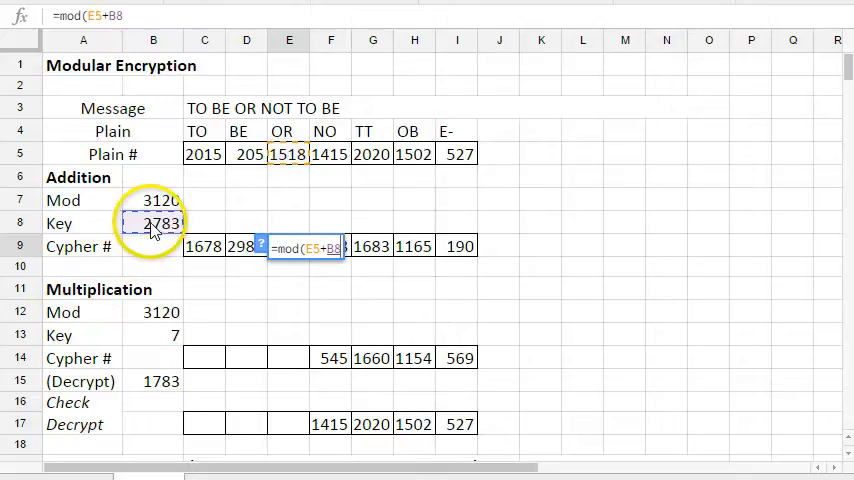
left_click(152, 200)
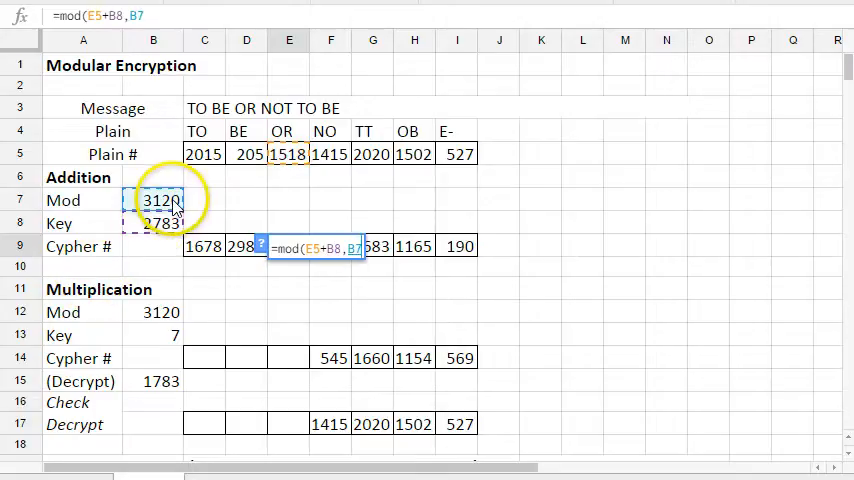
key("Return")
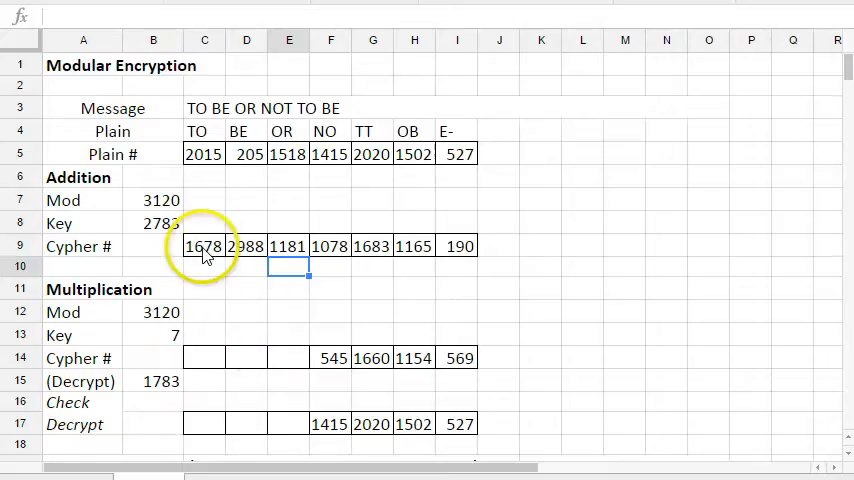
left_click(458, 244)
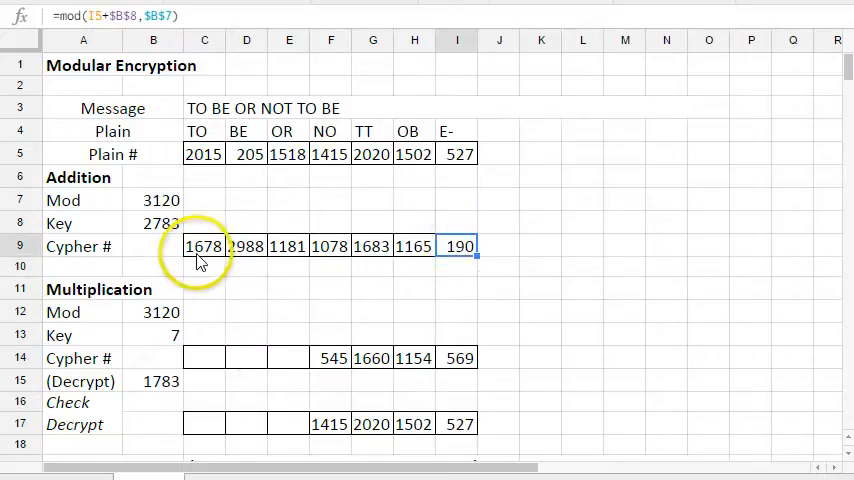
left_click(152, 224)
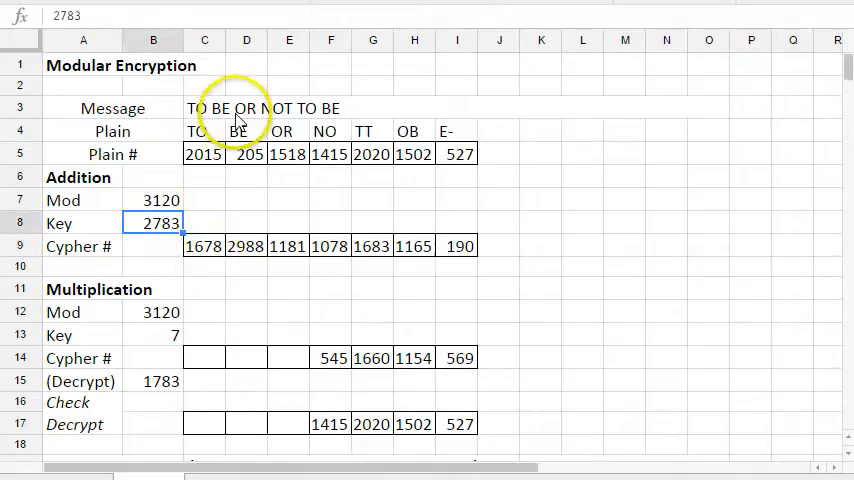
mouse_move(164, 280)
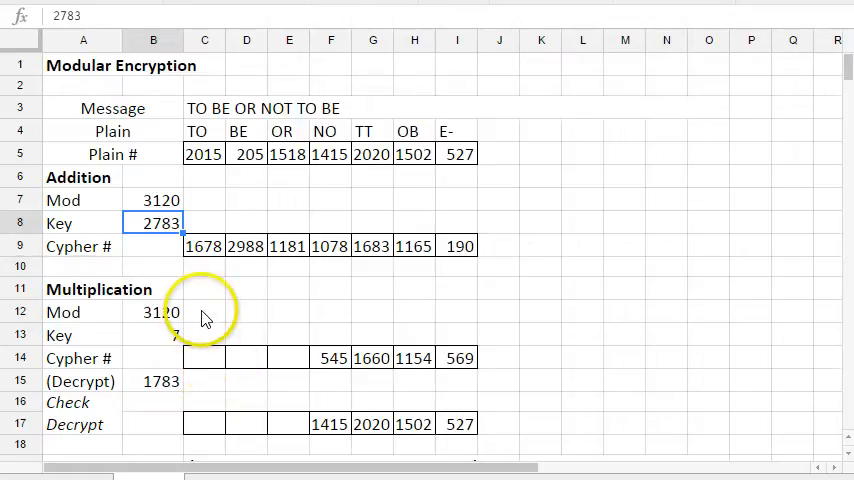
left_click(152, 312)
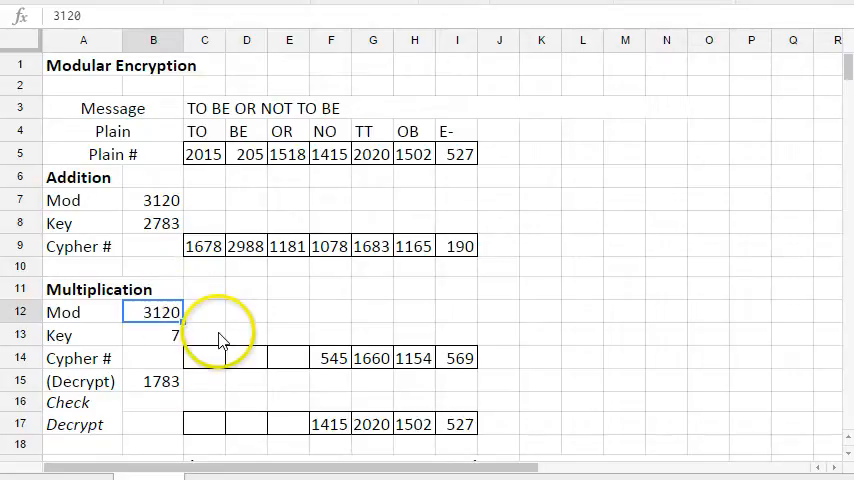
left_click(152, 336)
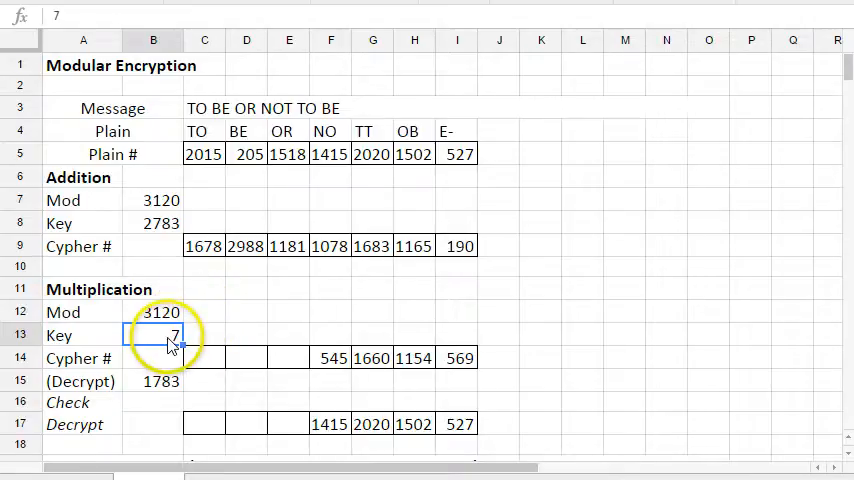
left_click(152, 312)
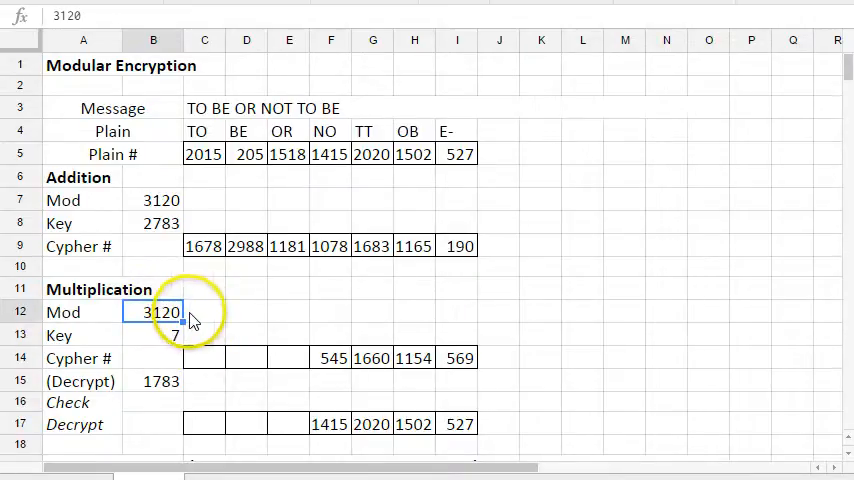
mouse_move(224, 304)
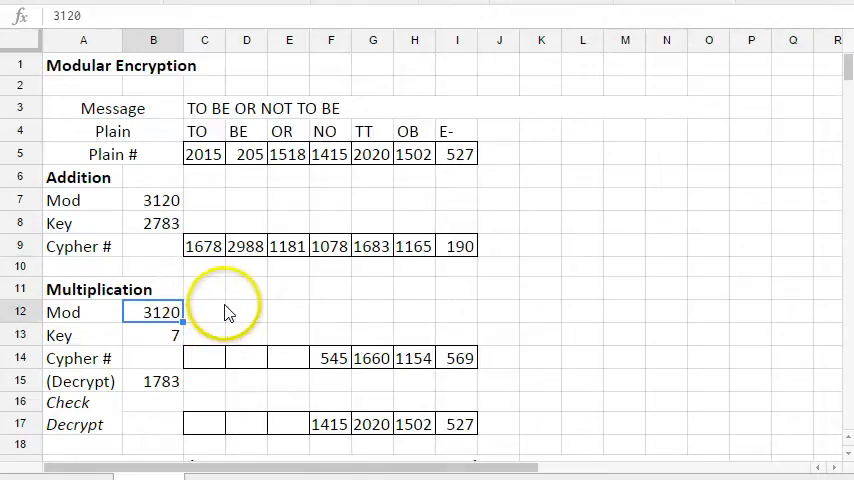
left_click(152, 336)
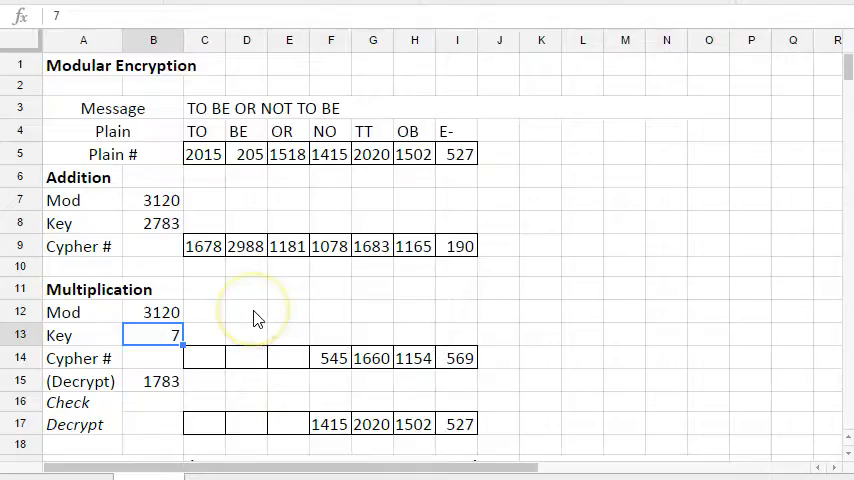
Step: Encrypt TO with the multiplication cipher, MOD(2015*7,3120), giving 1625
left_click(204, 356)
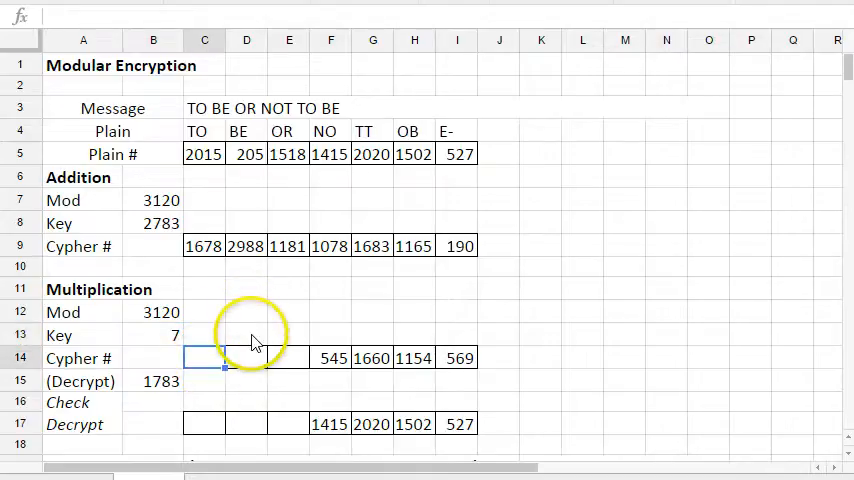
type("=m")
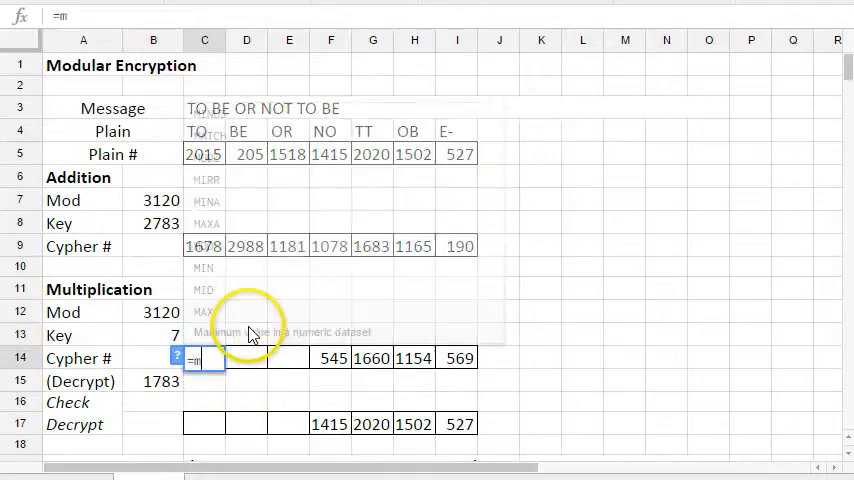
type("od(")
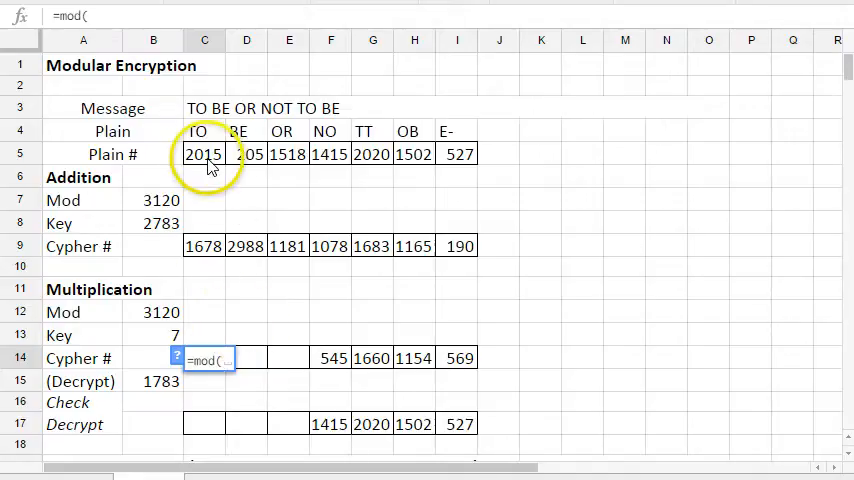
left_click(204, 154)
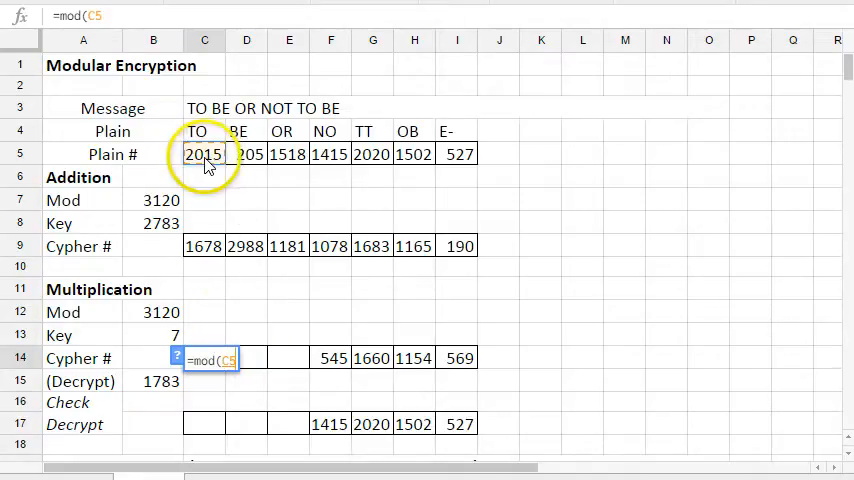
left_click(152, 336)
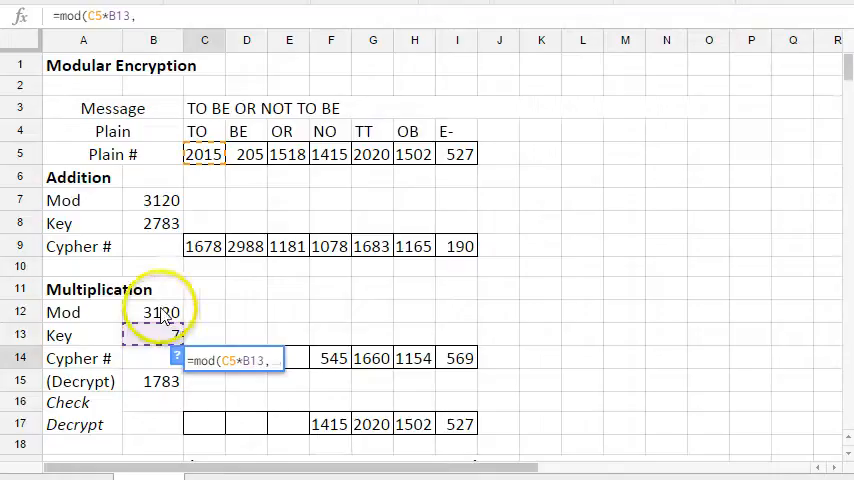
left_click(152, 312)
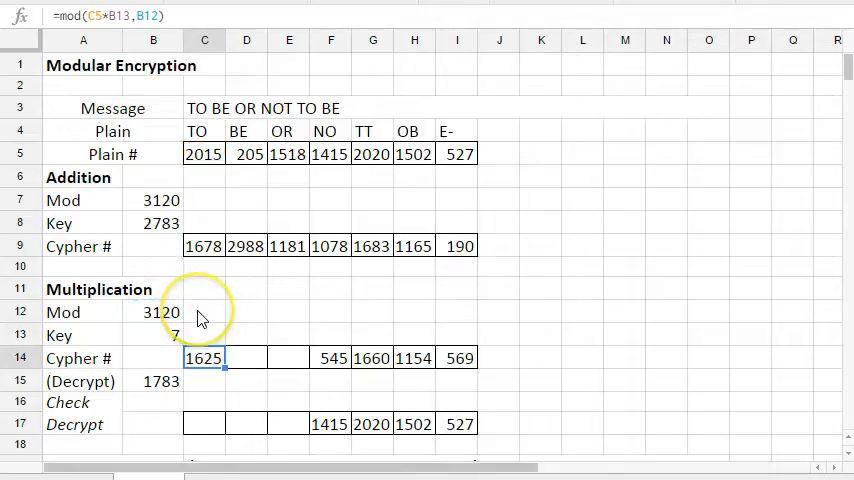
Step: Encrypt BE with the multiplication cipher, MOD(205*7,3120), giving 1435
left_click(246, 356)
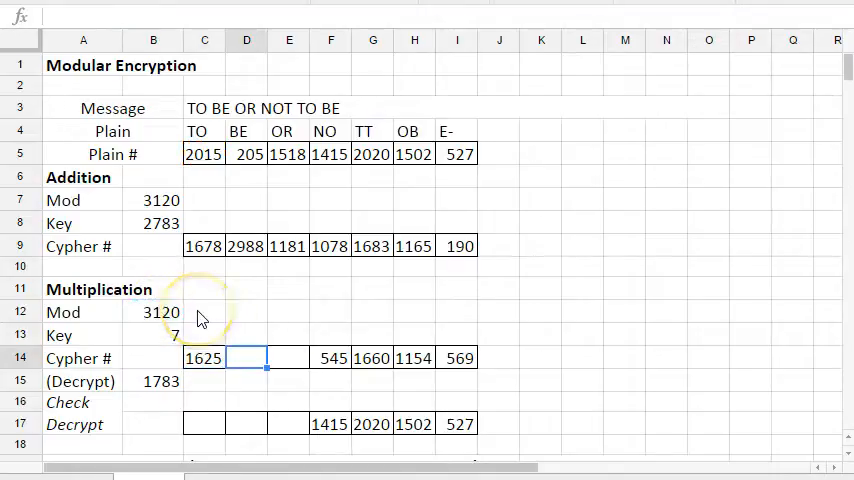
type("=mod(")
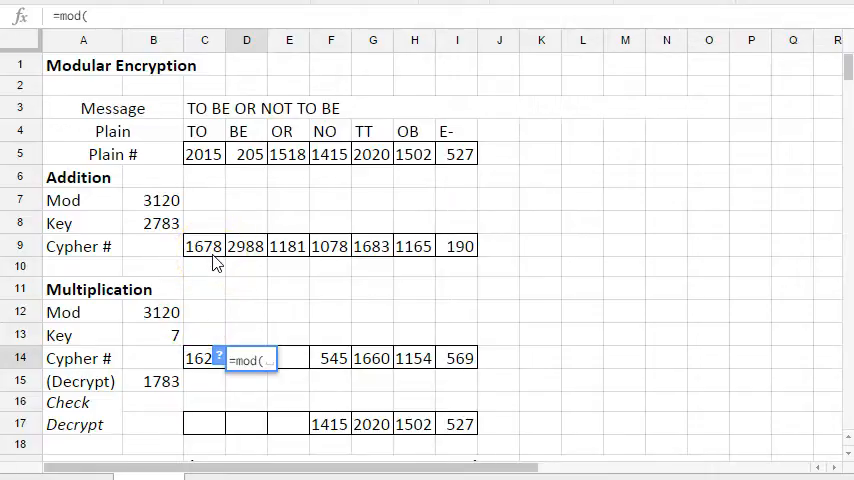
left_click(246, 152)
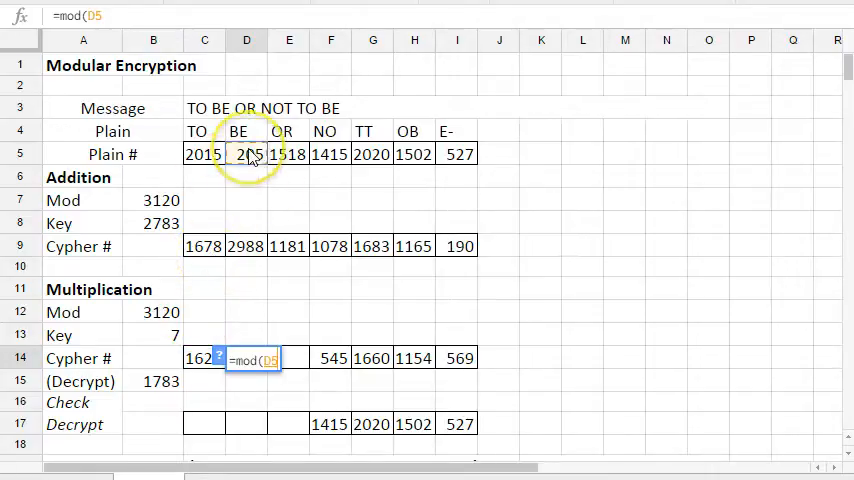
type(",B13")
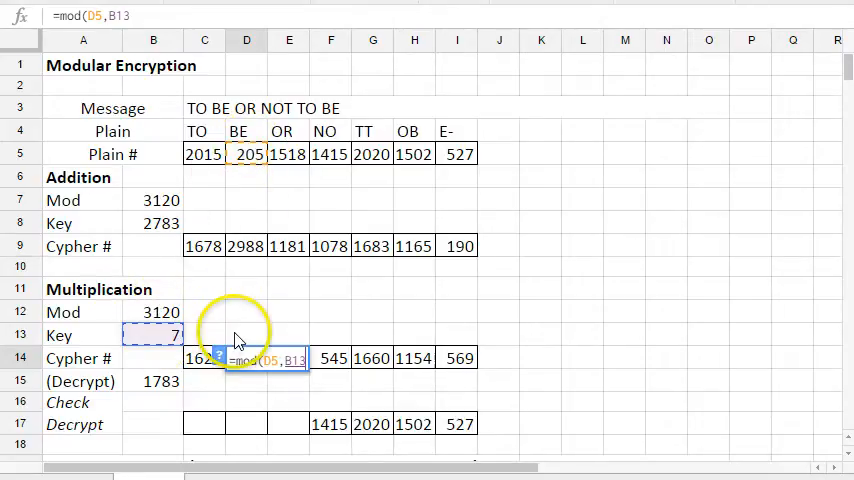
type("*")
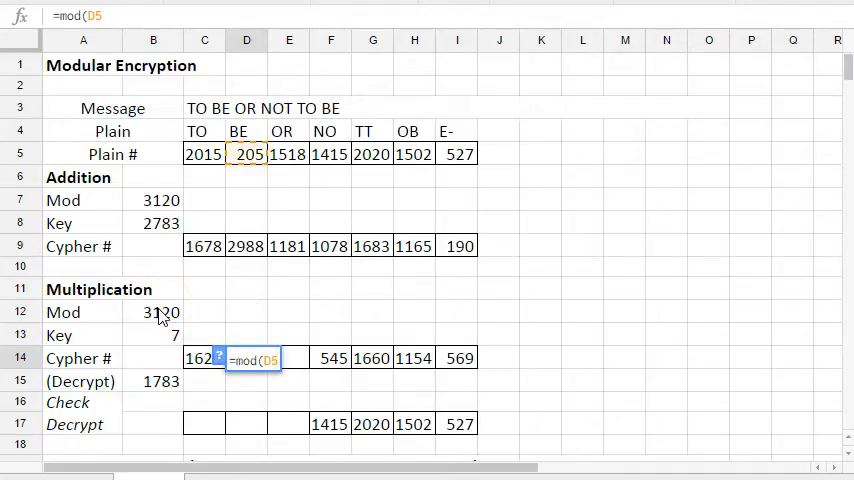
type("*")
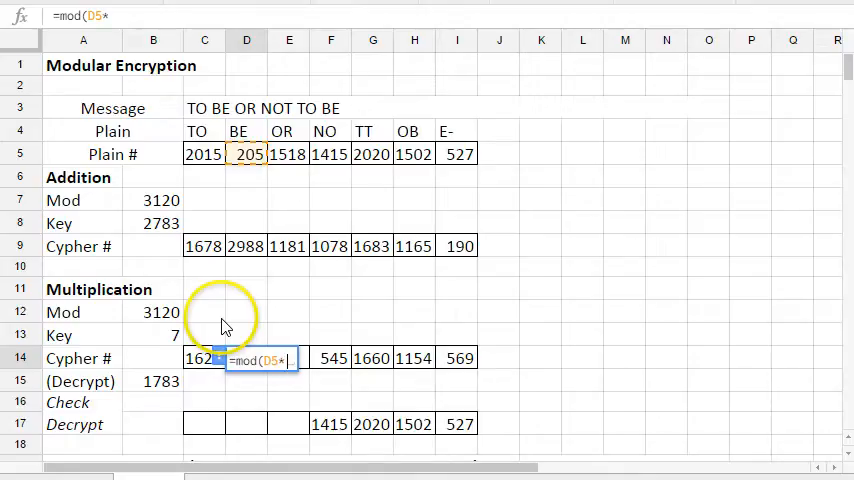
left_click(152, 336)
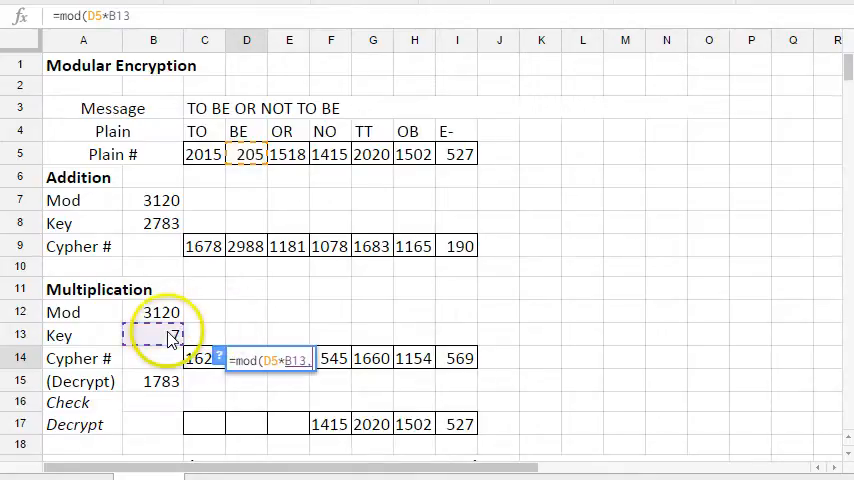
left_click(152, 312)
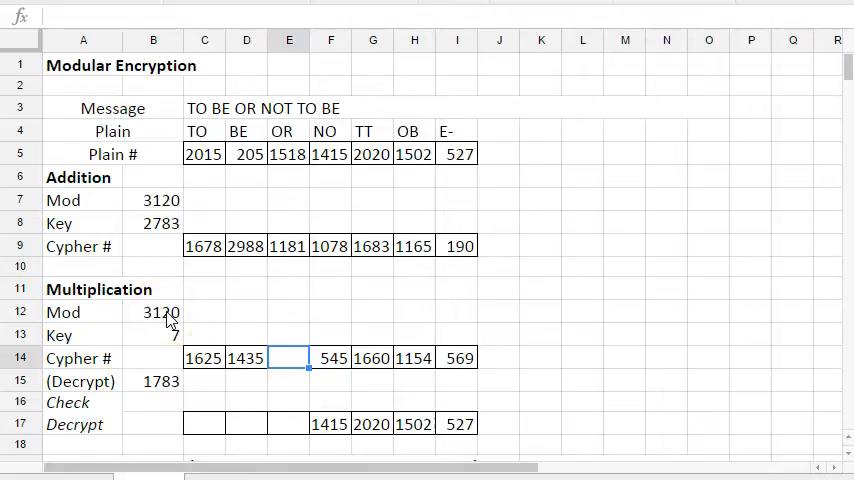
Step: Encrypt OR with the multiplication cipher, MOD(1518*7,3120), giving 1266
type("=mod(")
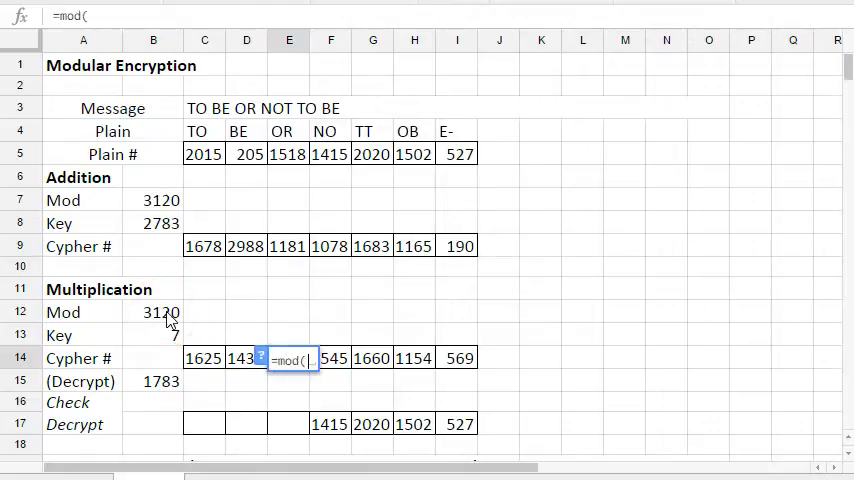
left_click(288, 152)
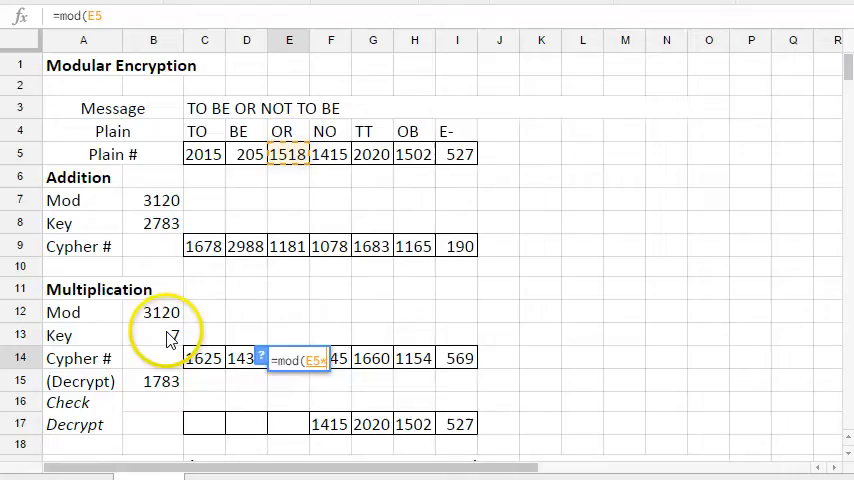
left_click(152, 336)
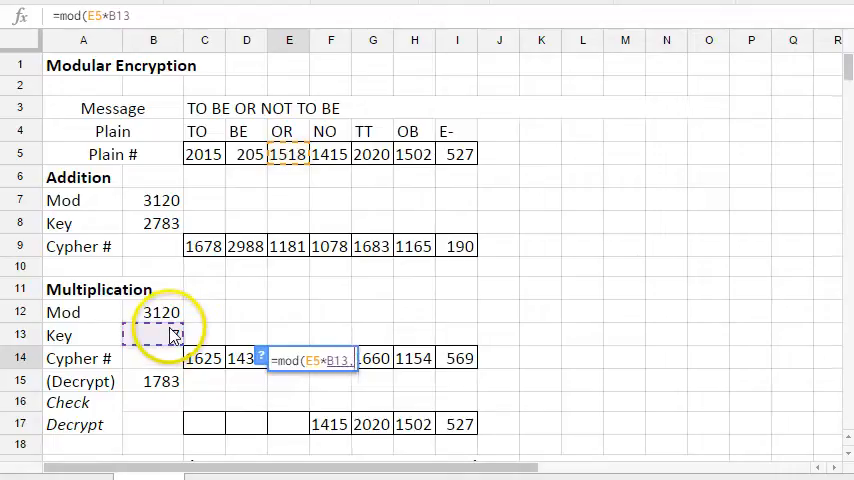
left_click(152, 312)
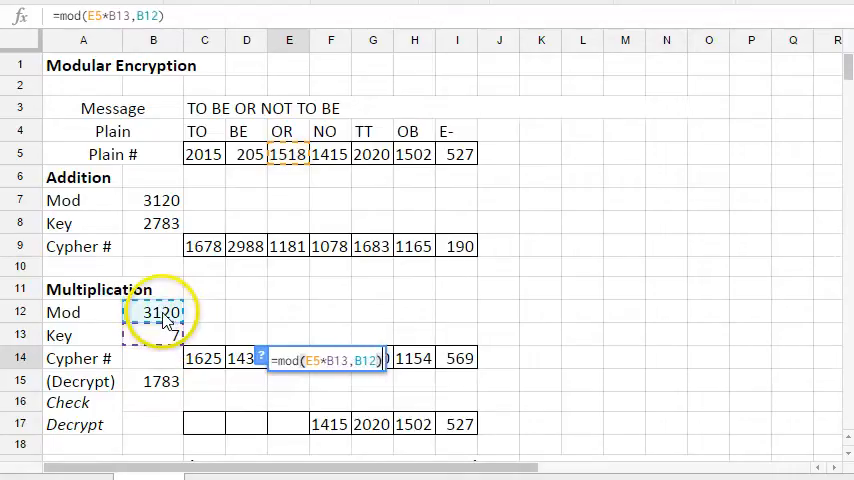
key("Return")
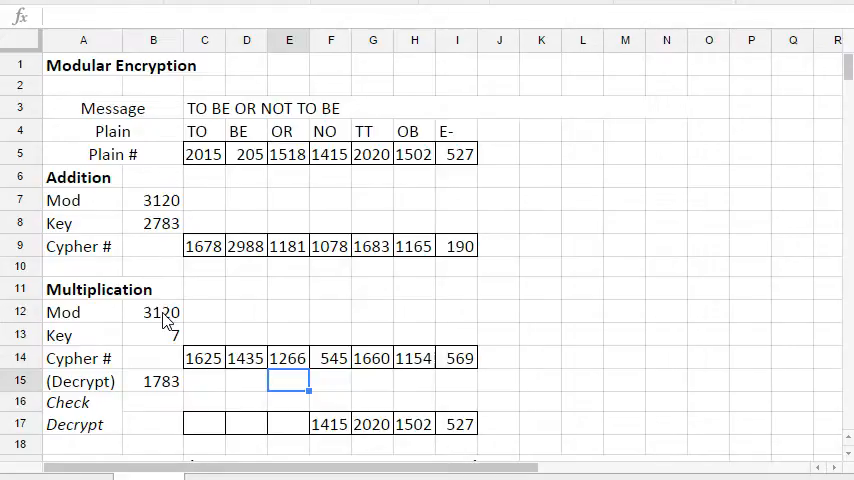
left_click(204, 356)
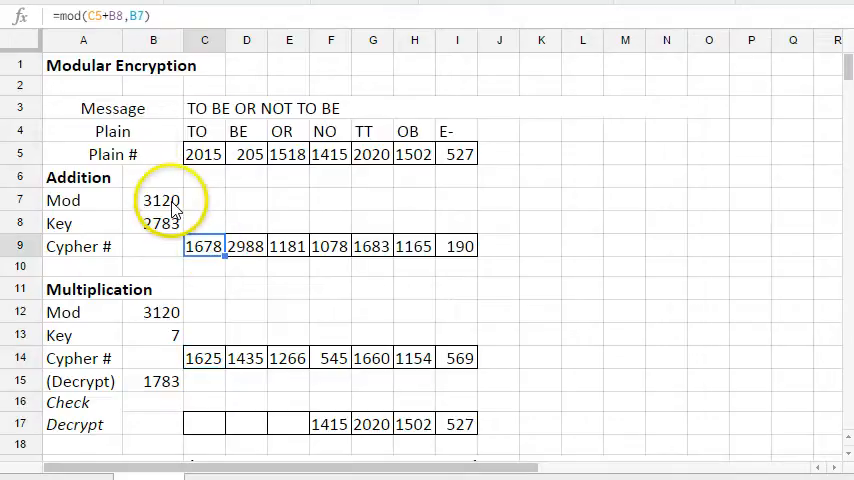
left_click(152, 200)
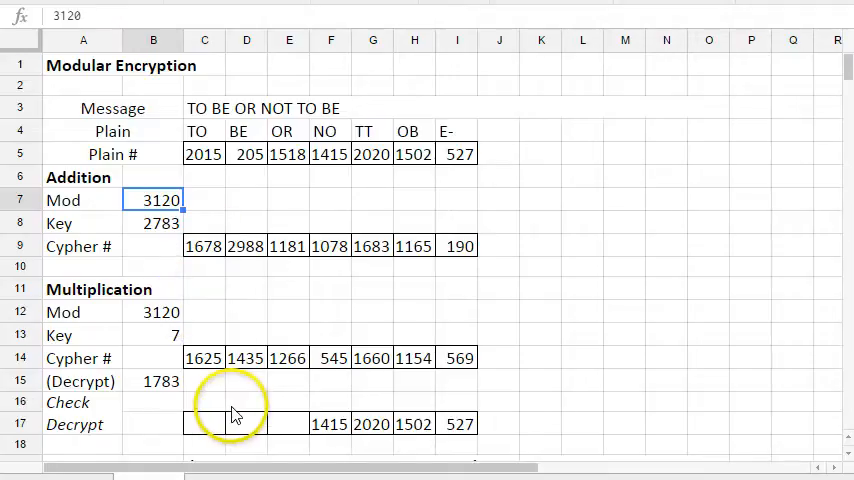
left_click(204, 424)
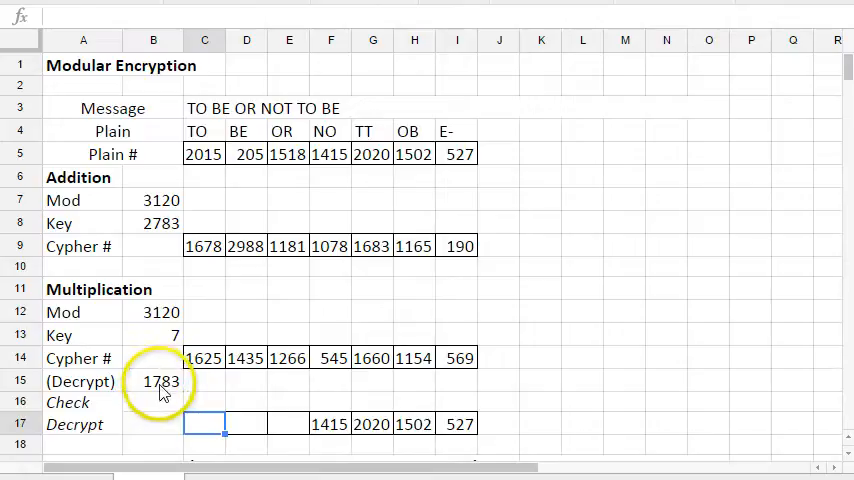
left_click(160, 380)
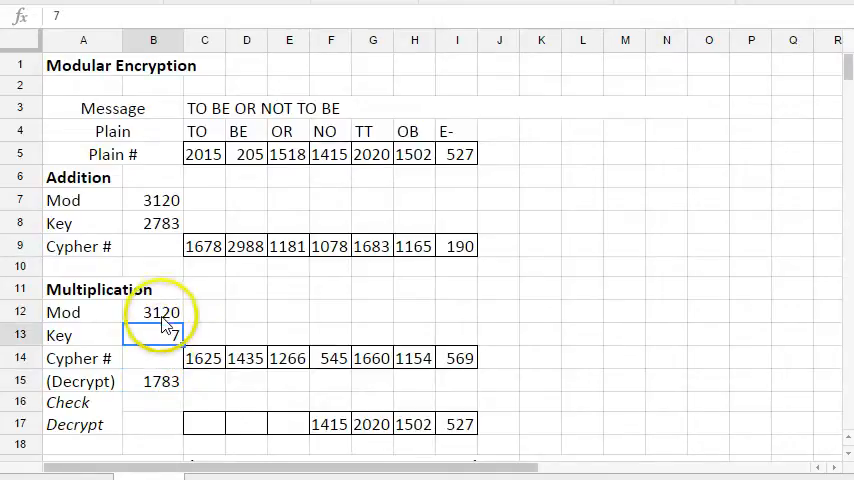
left_click(152, 312)
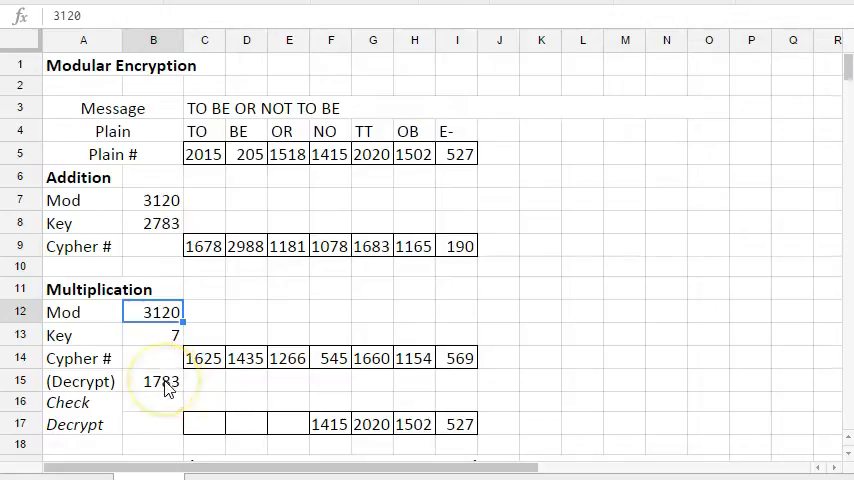
left_click(152, 380)
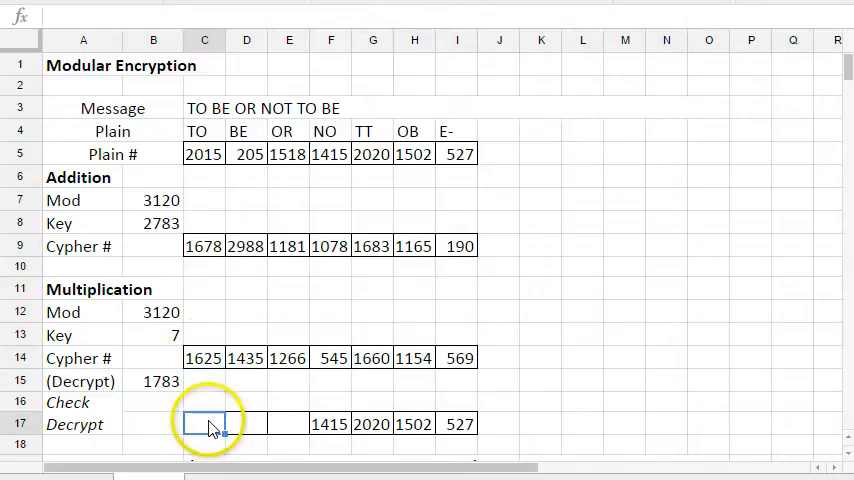
Step: Decrypt the TO cipher with =MOD(C14*B15,B12) so the Decrypt cell shows 2015
type("=mod(C14")
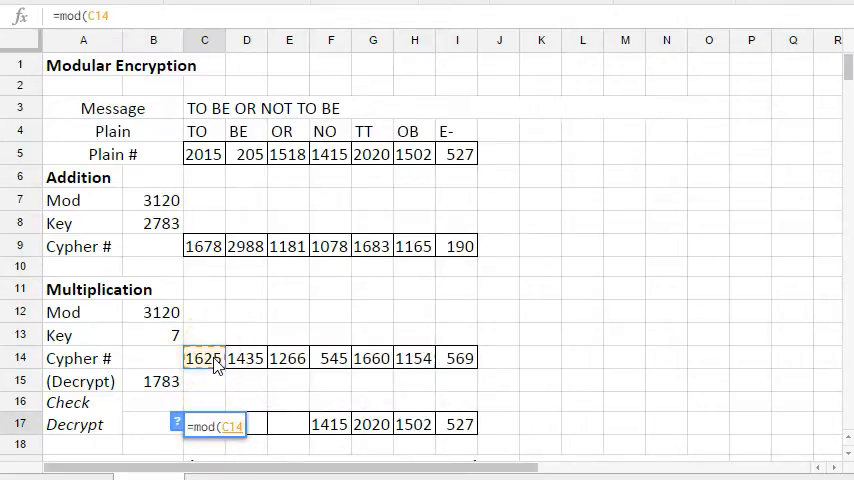
type("*B15")
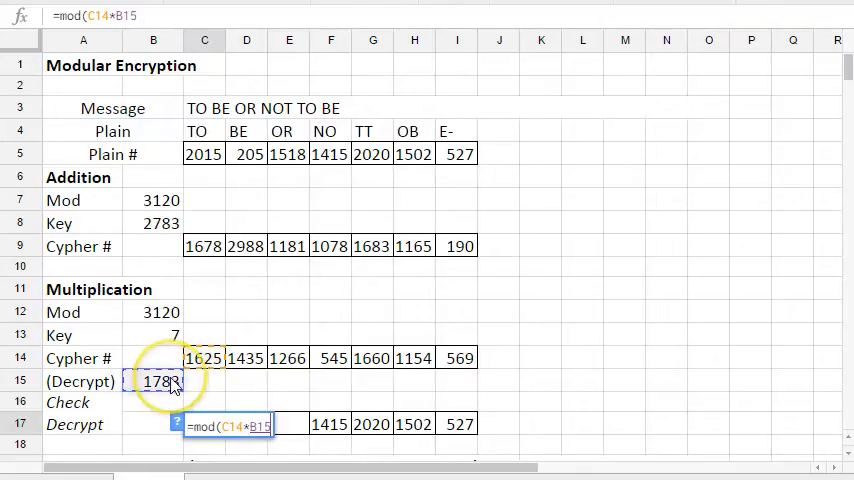
type(",")
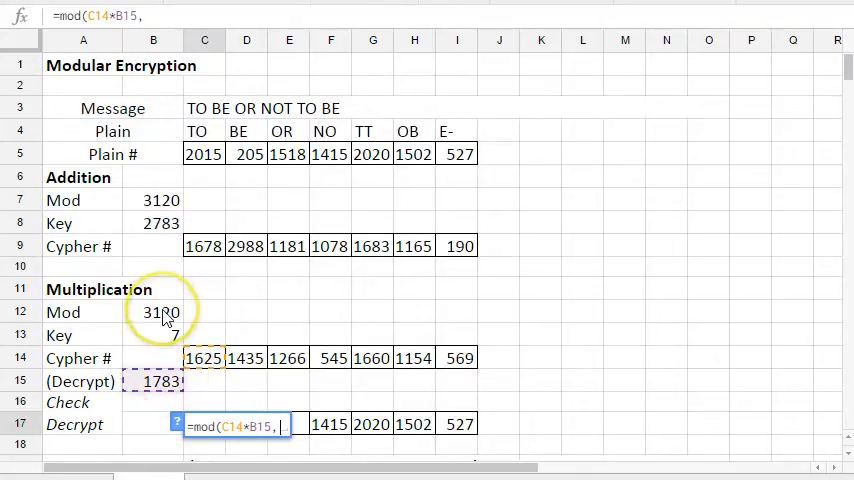
key("Return")
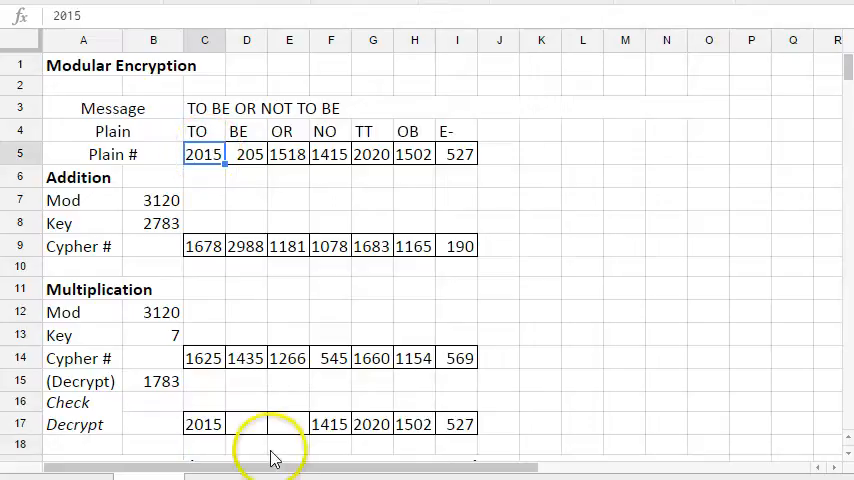
left_click(246, 424)
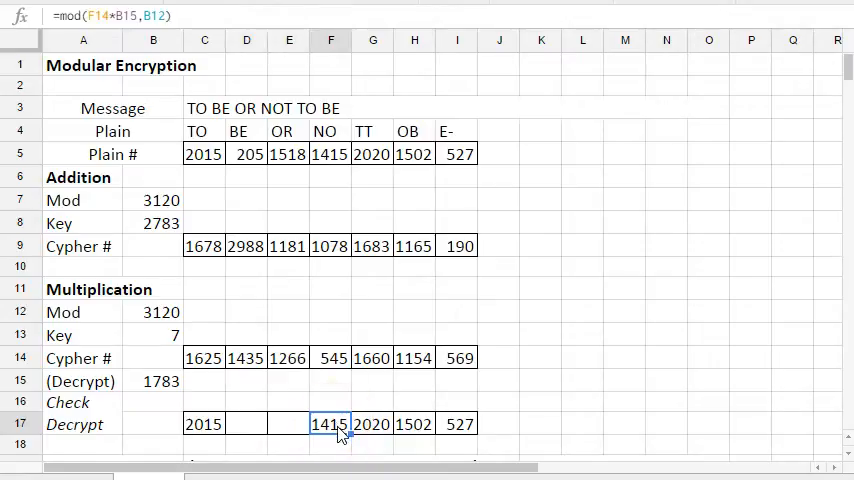
mouse_move(336, 320)
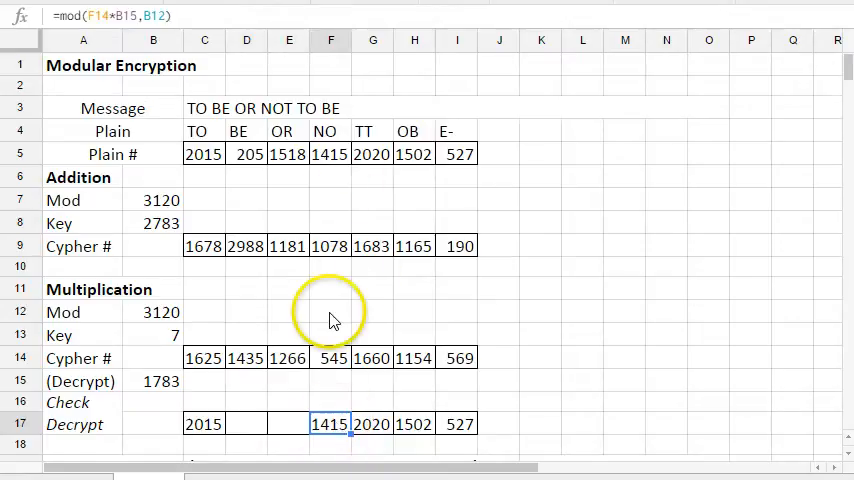
mouse_move(336, 444)
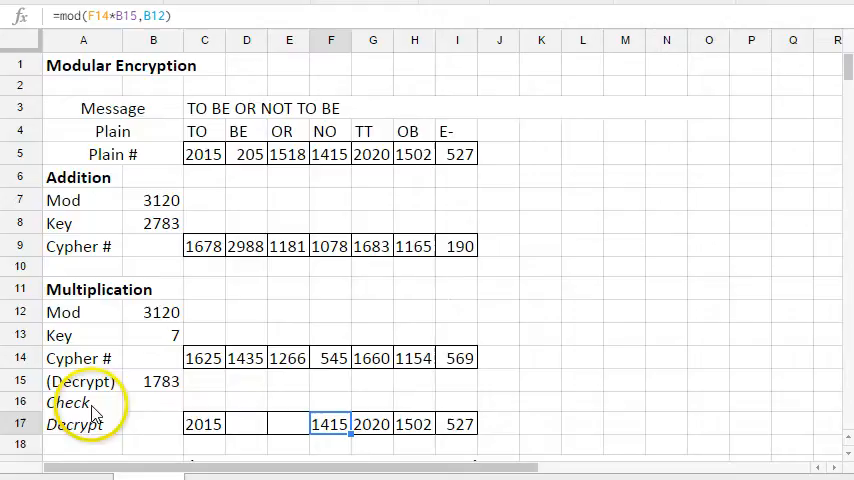
mouse_move(504, 360)
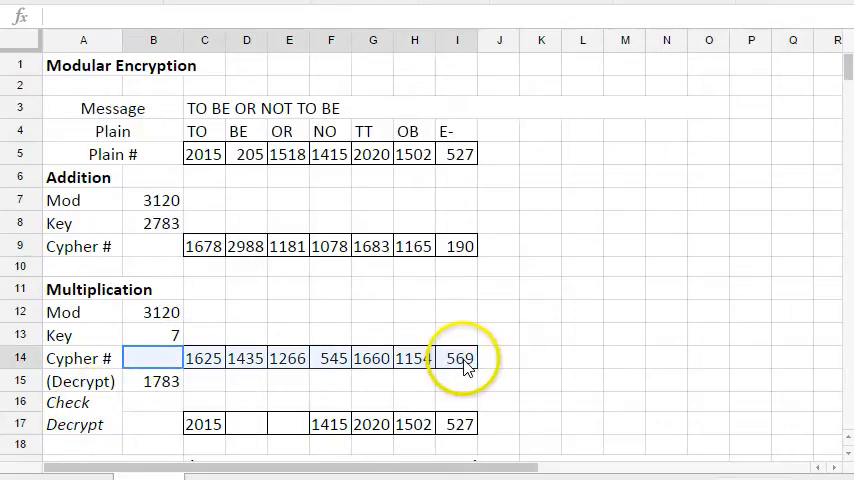
left_click(500, 358)
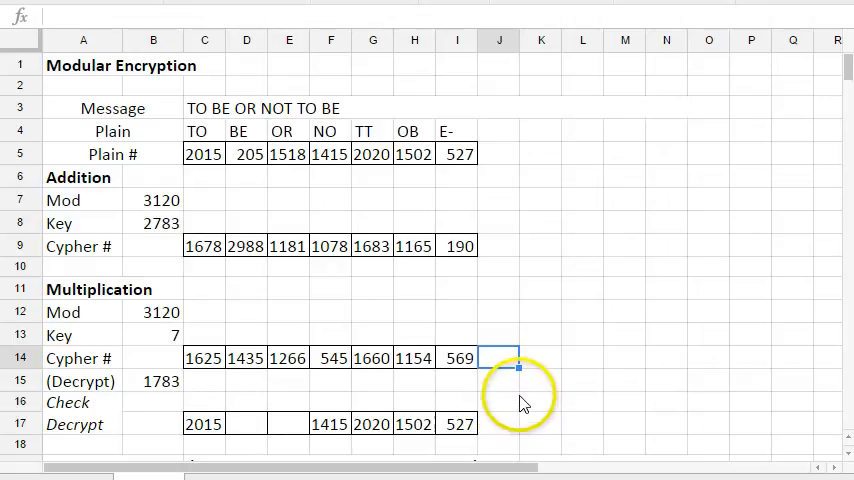
mouse_move(532, 404)
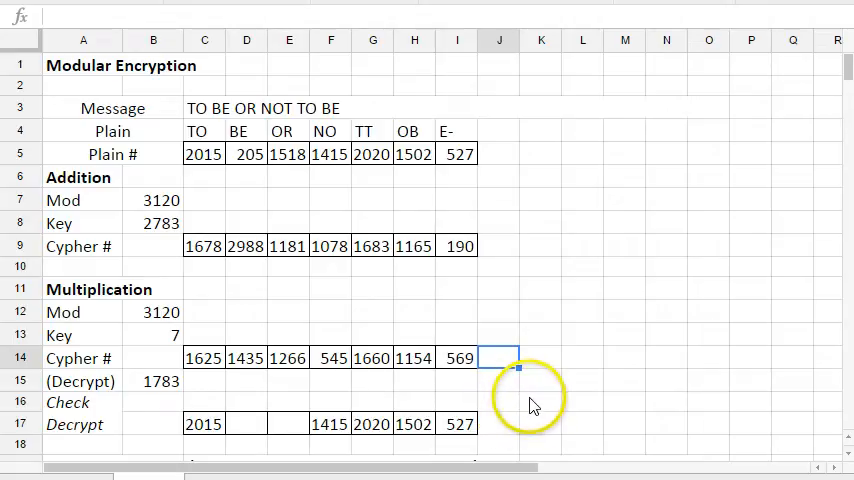
mouse_move(536, 412)
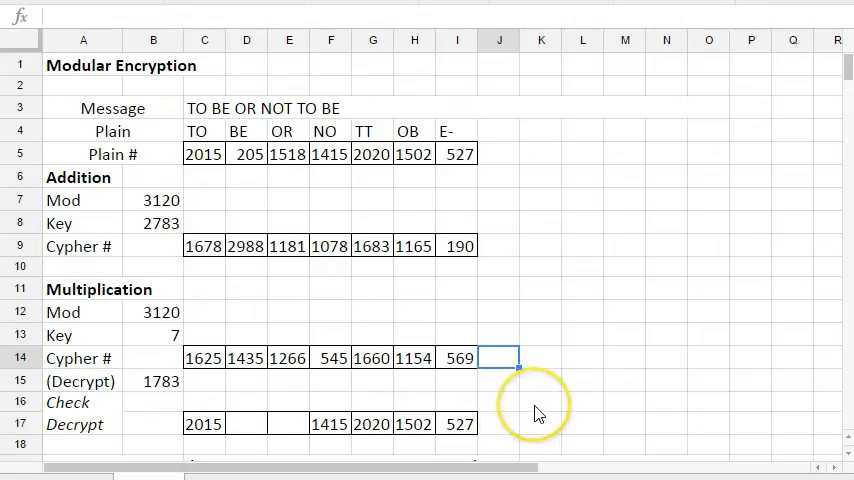